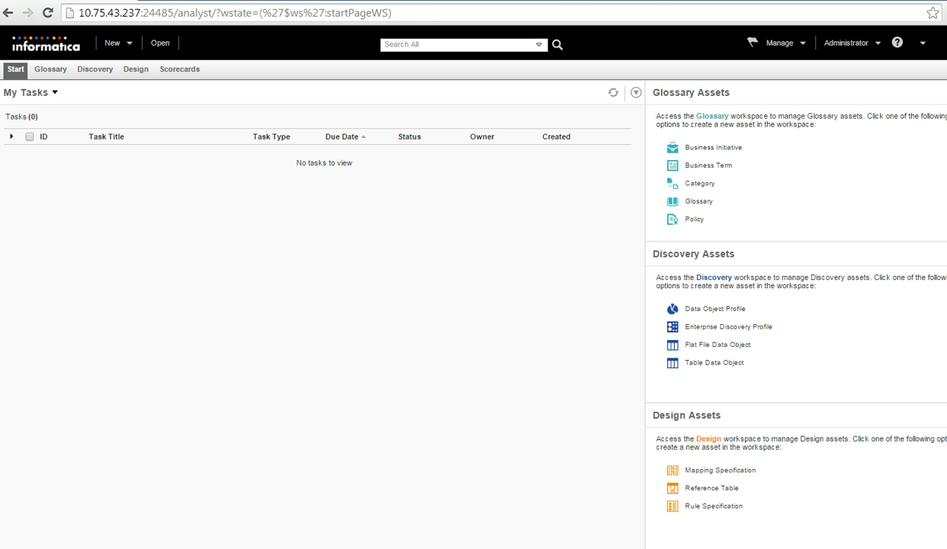
pyautogui.moveTo(160, 43)
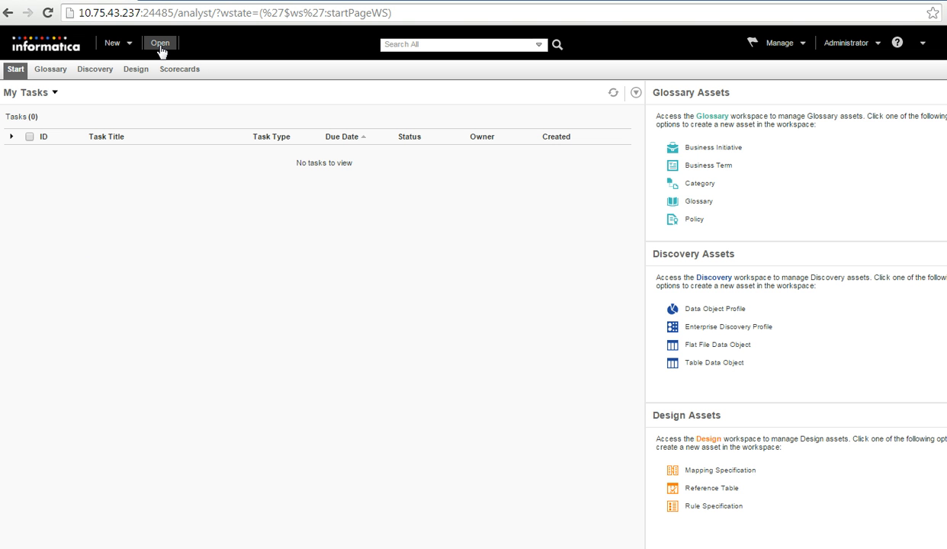
# Open the Library workspace from the top toolbar to browse assets
pyautogui.click(159, 43)
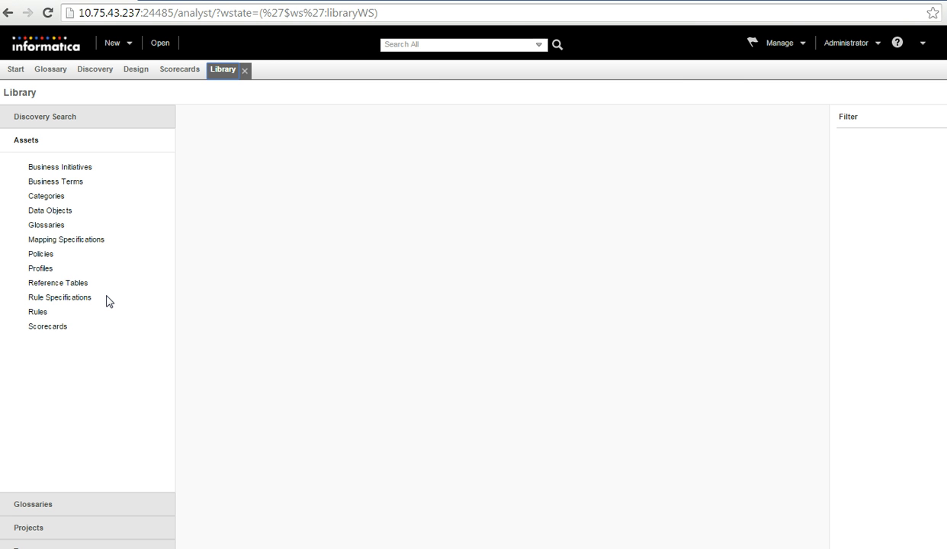
# Check the empty Business Initiatives list, then list the Rule Specifications assets
pyautogui.click(61, 167)
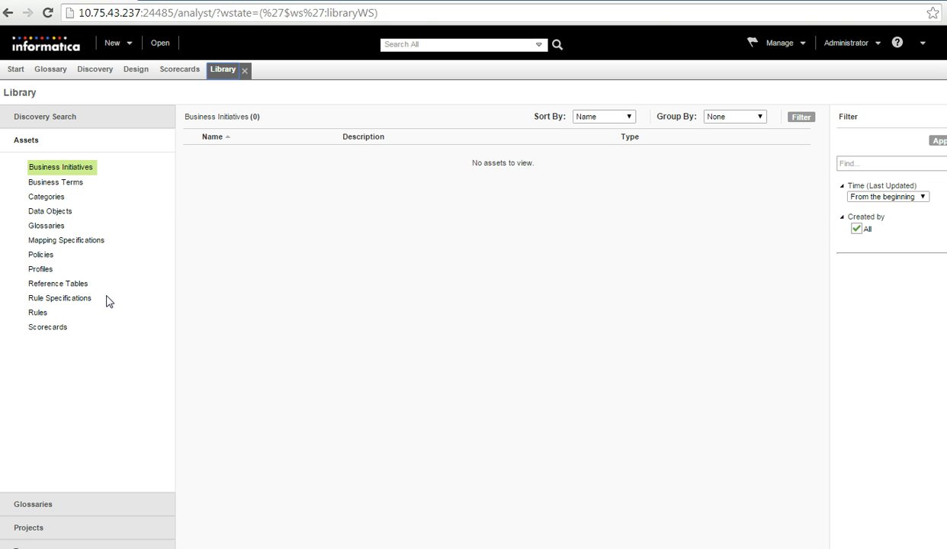
pyautogui.moveTo(129, 303)
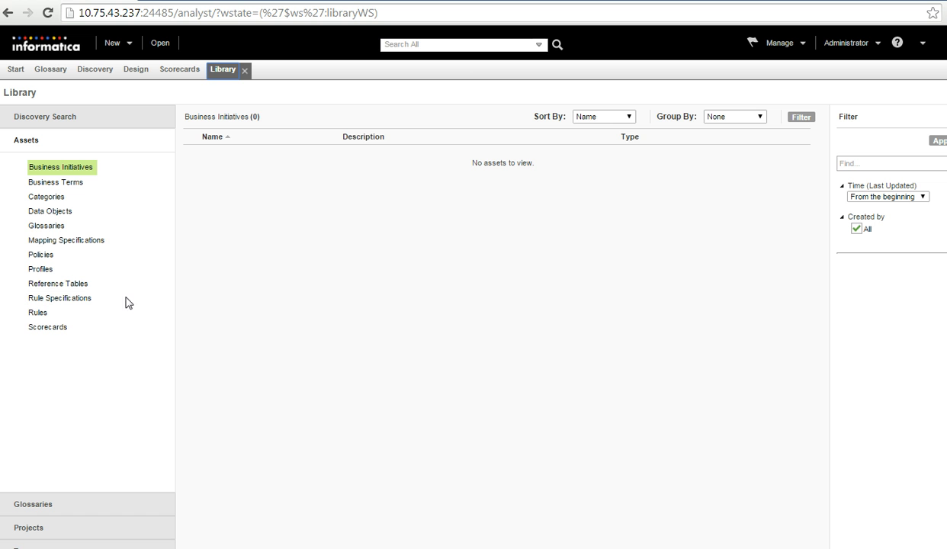
pyautogui.moveTo(139, 304)
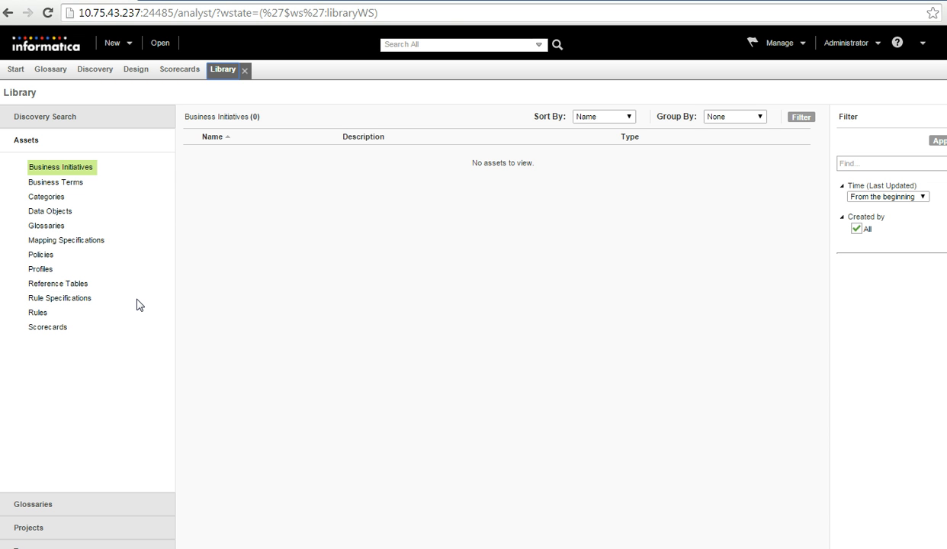
pyautogui.moveTo(59, 297)
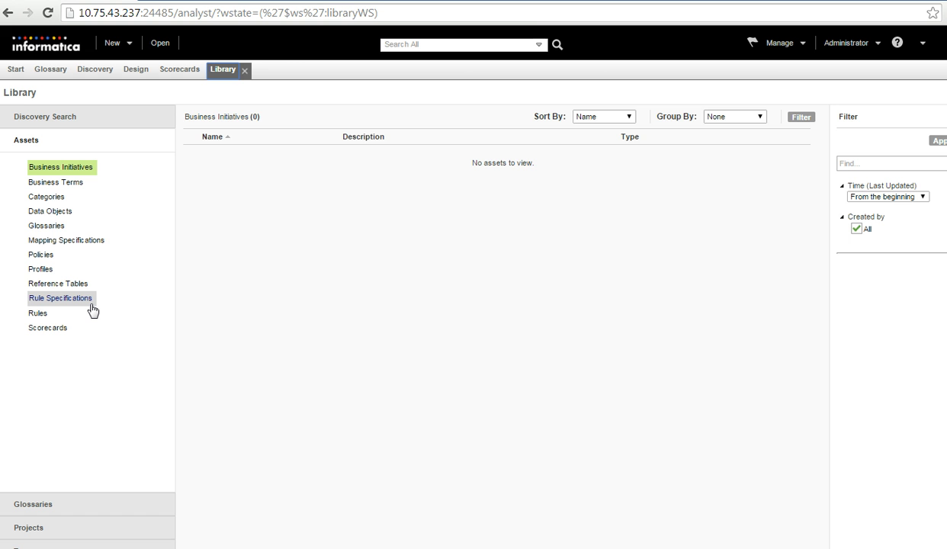
pyautogui.click(59, 298)
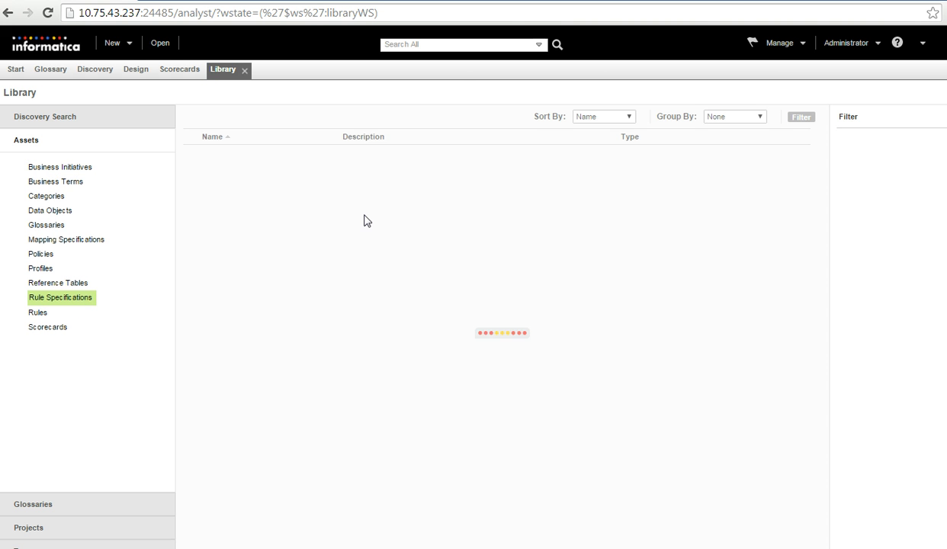
# Open RULE_SPEC_TV_brand in Design and select the TV_Brand rule set
pyautogui.click(60, 297)
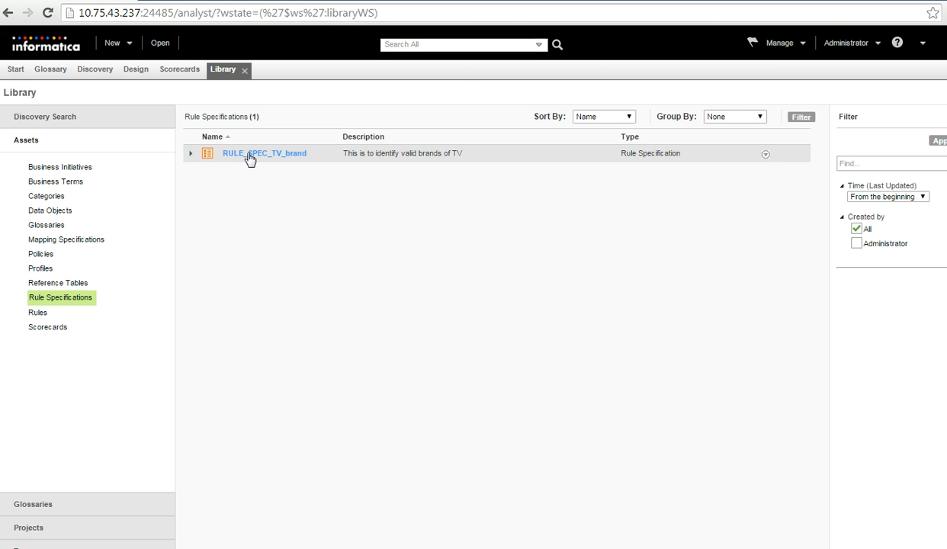
pyautogui.moveTo(269, 167)
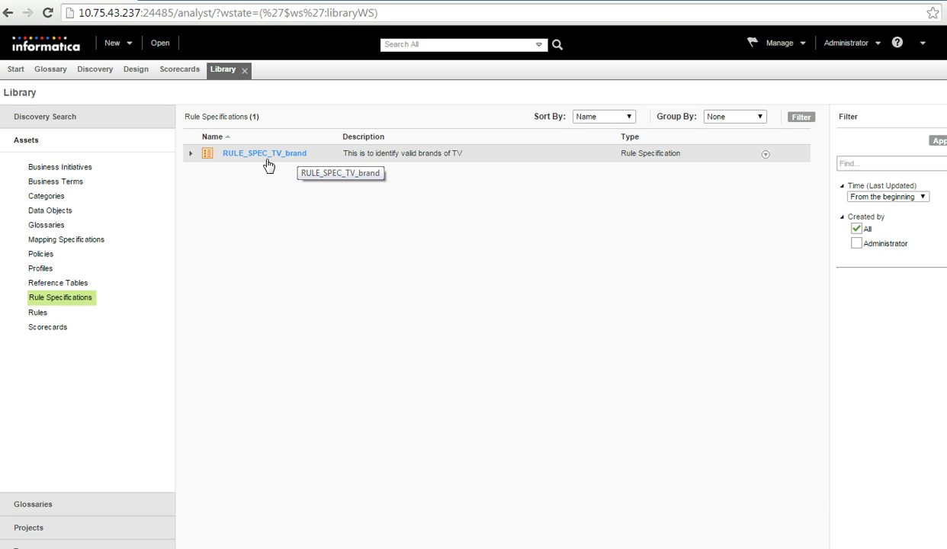
pyautogui.moveTo(293, 159)
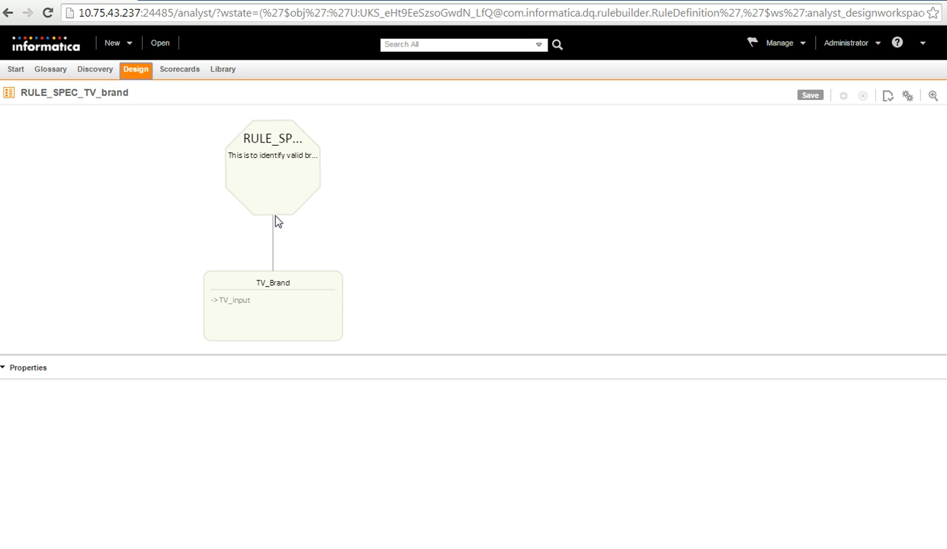
pyautogui.moveTo(295, 192)
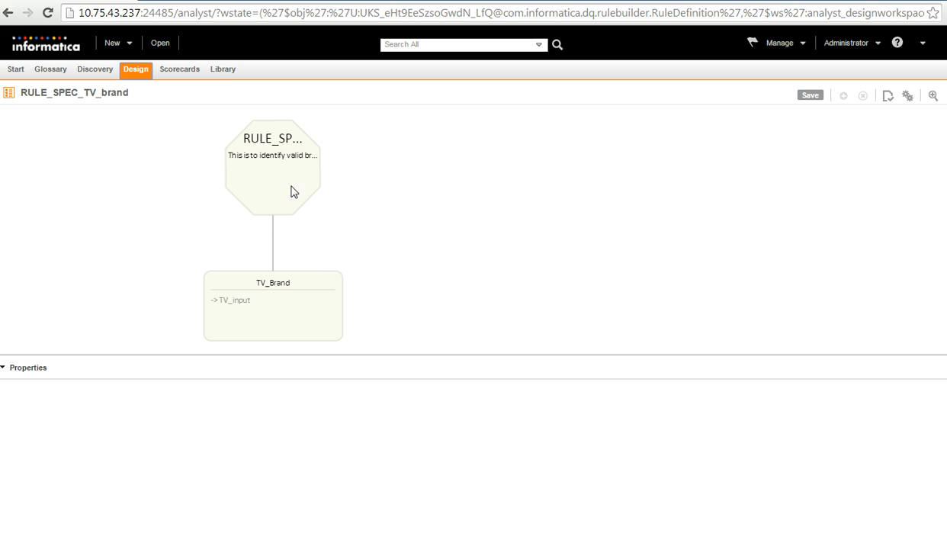
pyautogui.moveTo(257, 314)
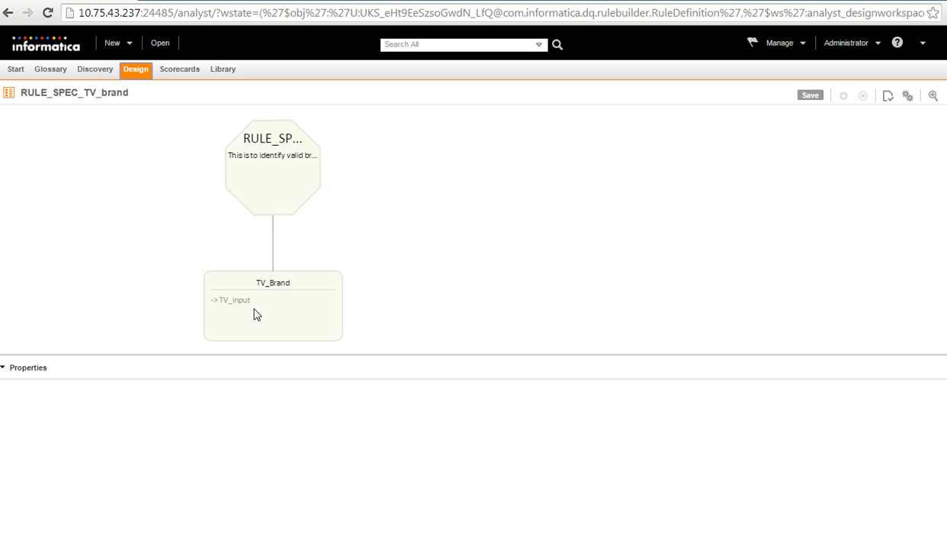
pyautogui.click(273, 305)
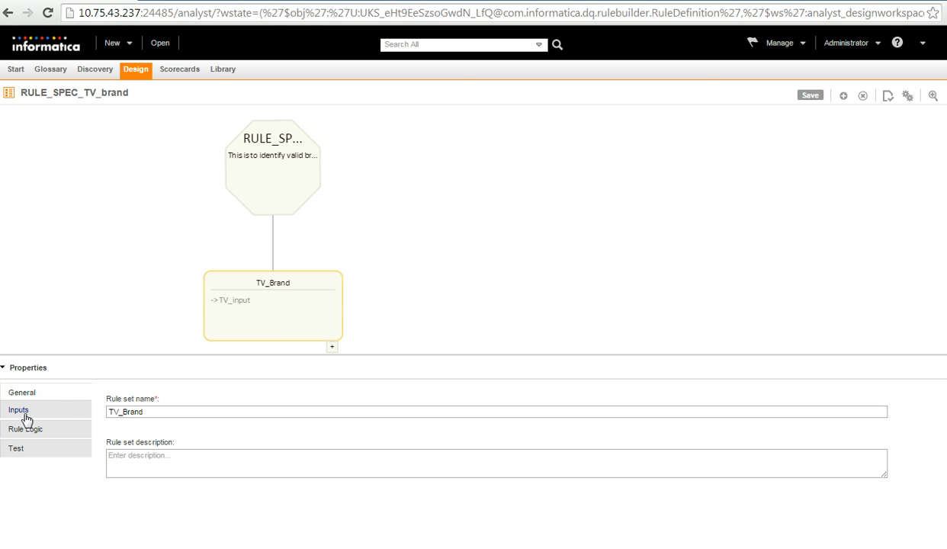
# View the TV_Brand inputs: TV_input, a String of maximum length 50
pyautogui.click(19, 411)
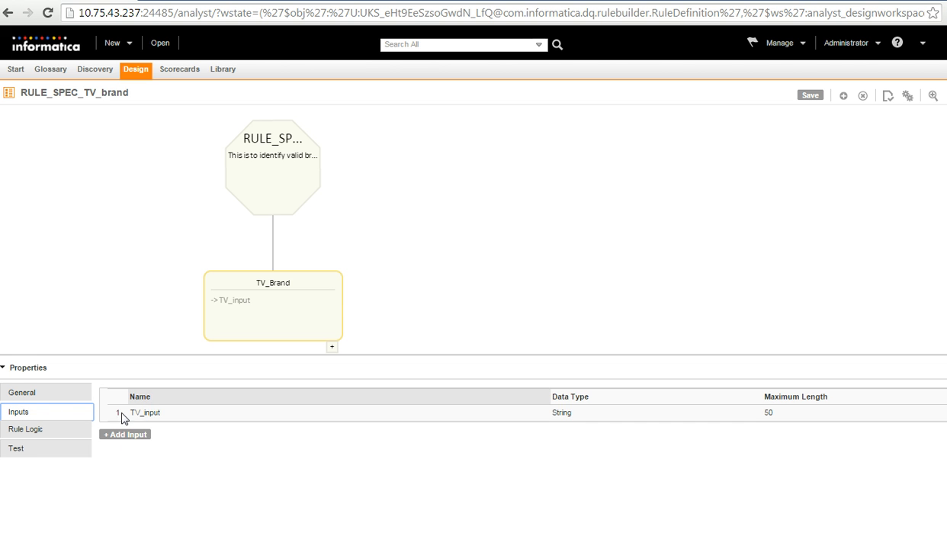
pyautogui.moveTo(136, 423)
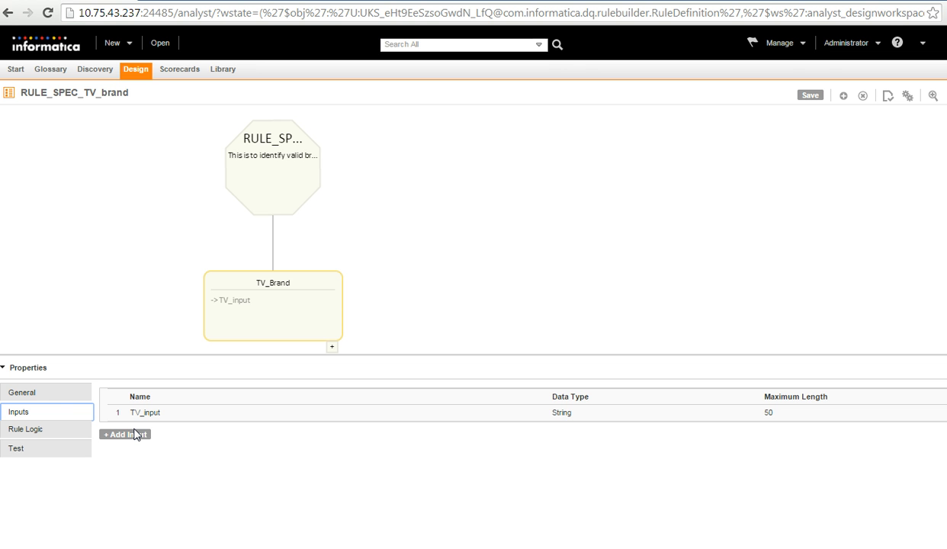
pyautogui.moveTo(173, 433)
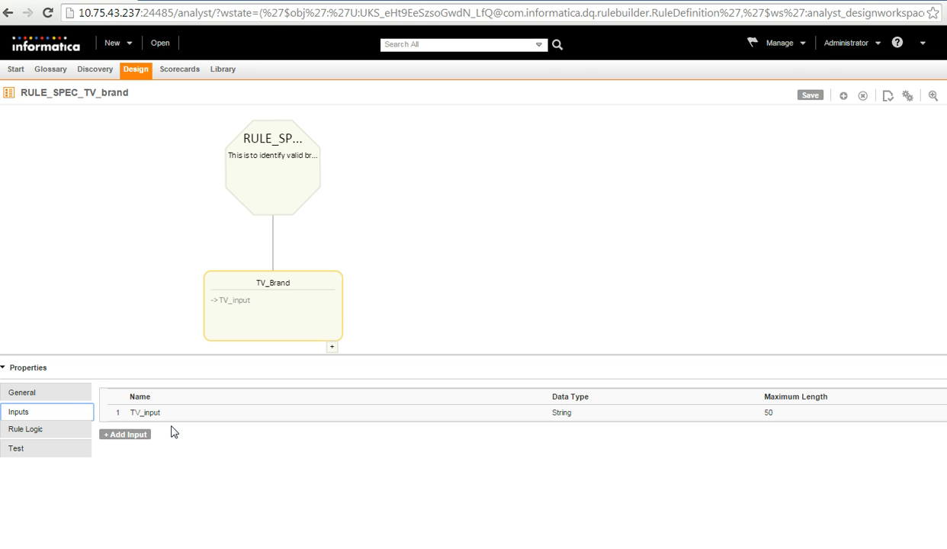
pyautogui.moveTo(25, 430)
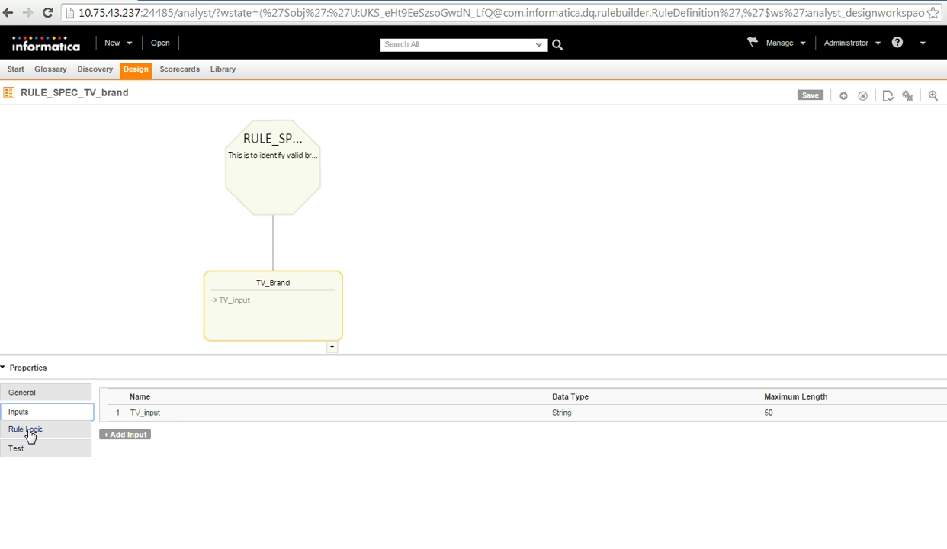
# Show the rule logic: IF TV_input is within ReferenceTable(TV_BRAND) THEN 'VALID'
pyautogui.click(25, 431)
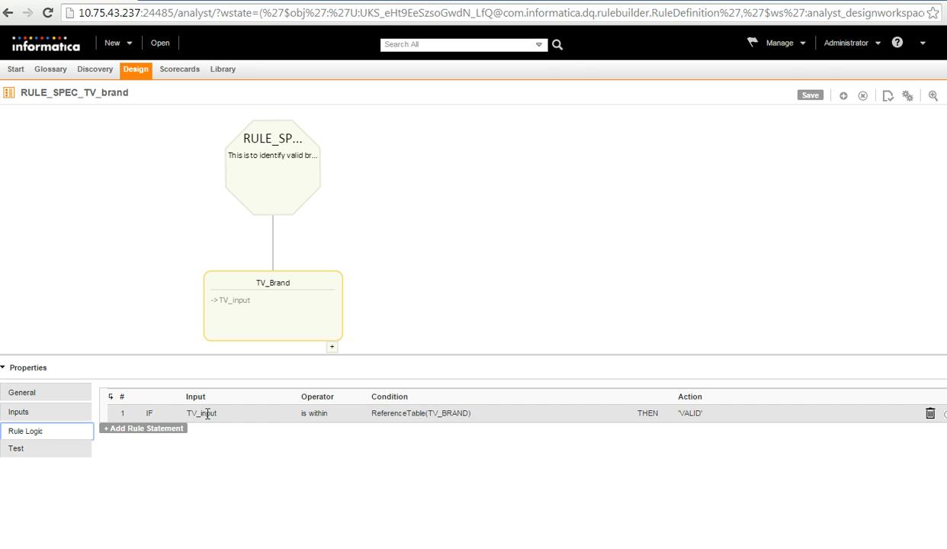
pyautogui.moveTo(369, 453)
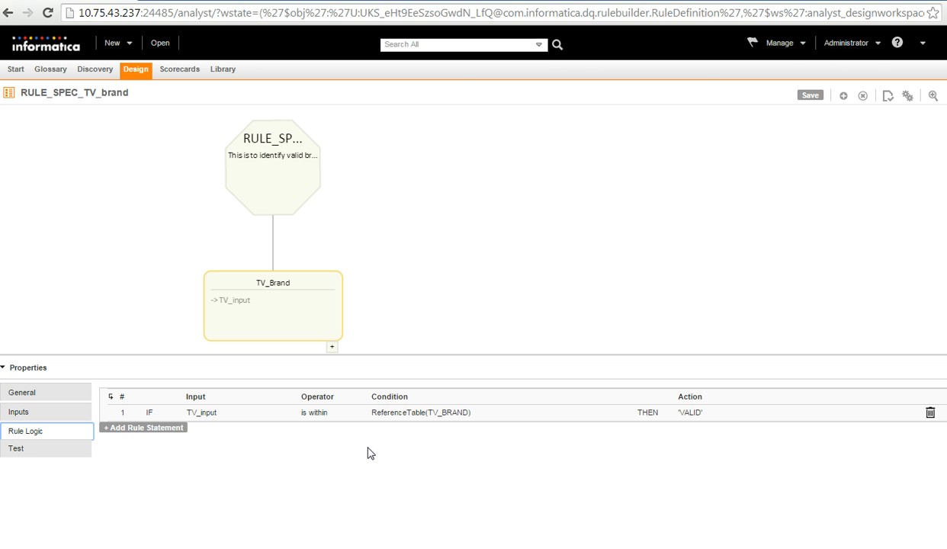
pyautogui.moveTo(374, 452)
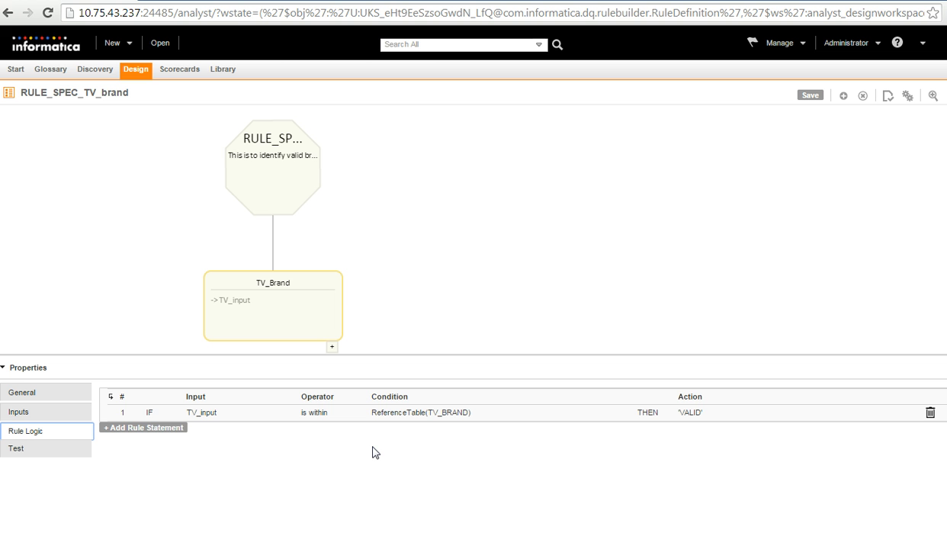
pyautogui.moveTo(418, 440)
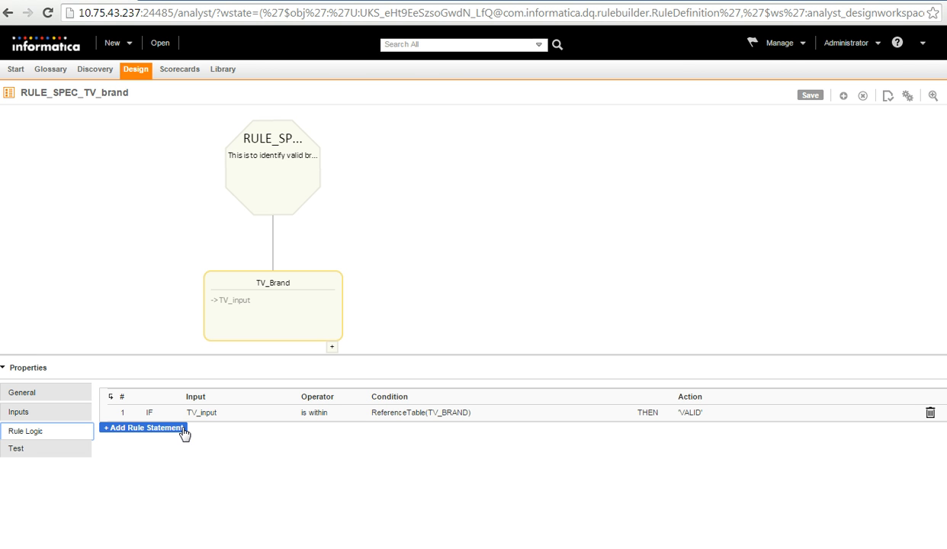
# Add a second rule statement using TV_input, operator 'is within', and a function condition
pyautogui.click(143, 427)
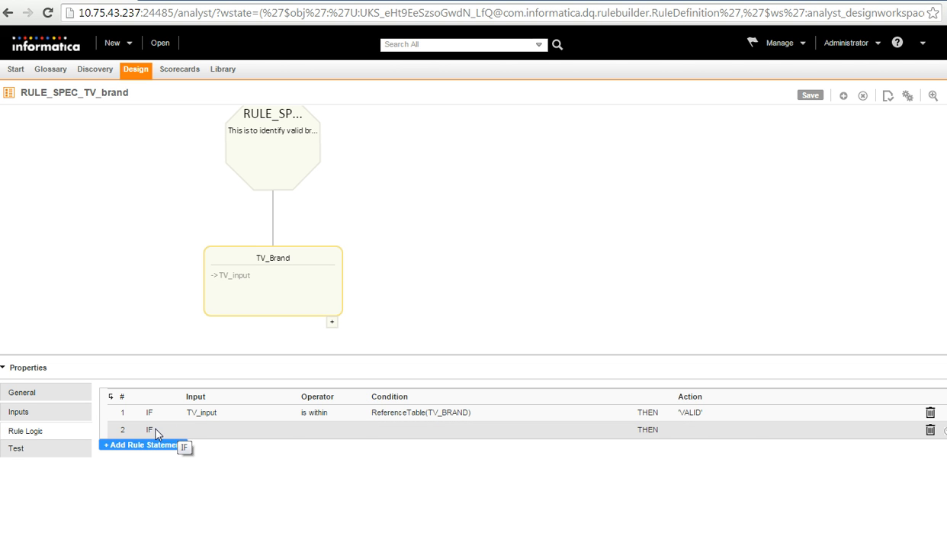
pyautogui.click(149, 429)
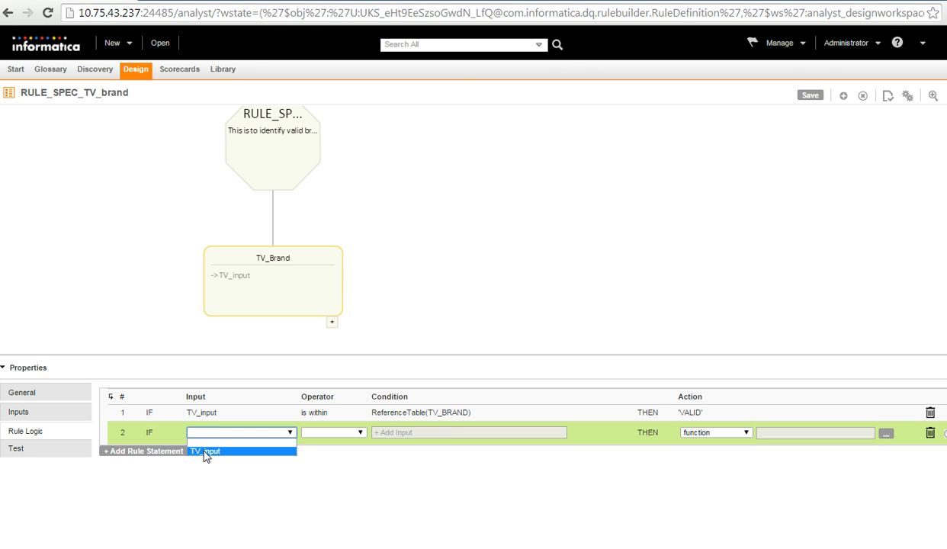
pyautogui.click(204, 450)
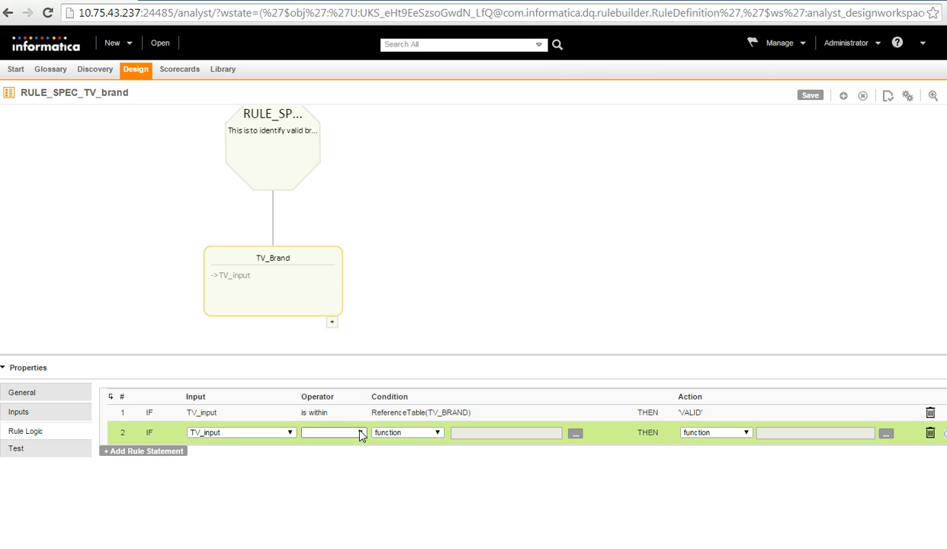
pyautogui.click(333, 433)
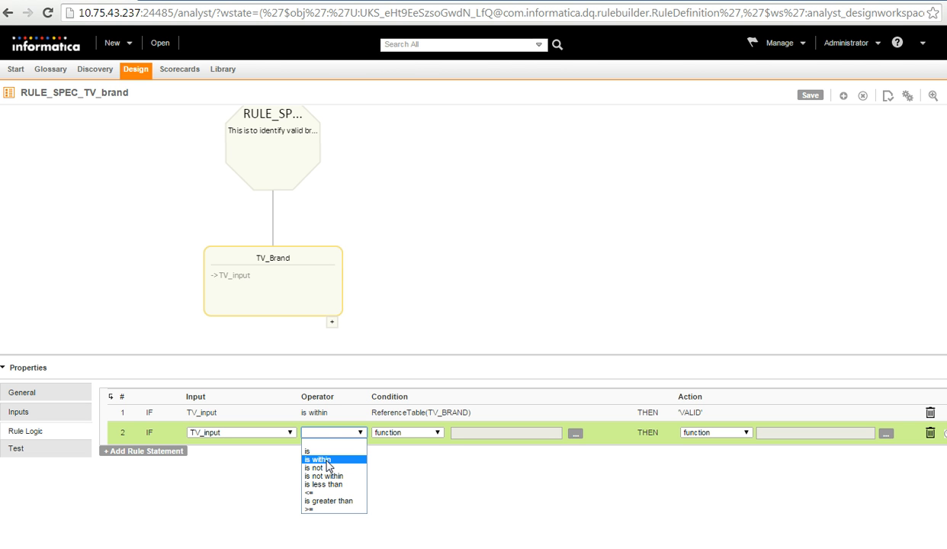
pyautogui.click(319, 458)
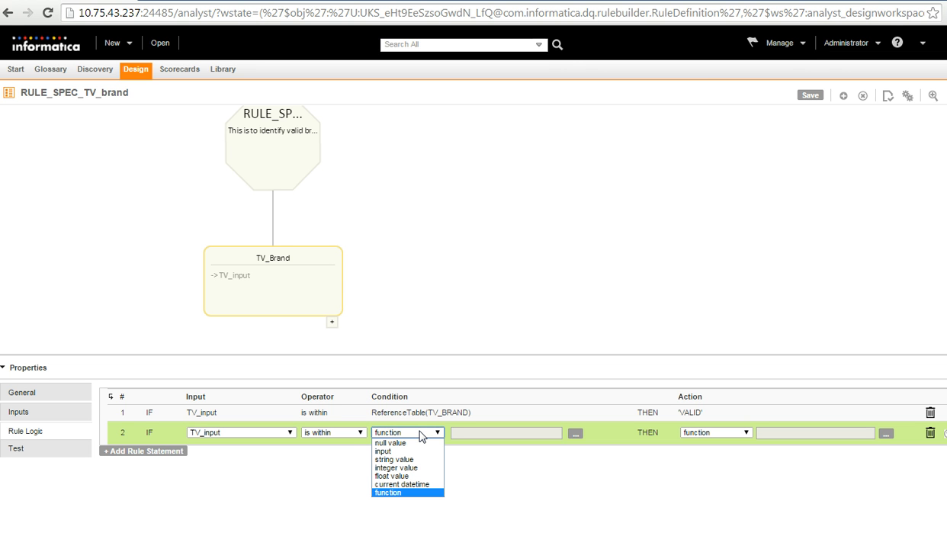
pyautogui.moveTo(408, 443)
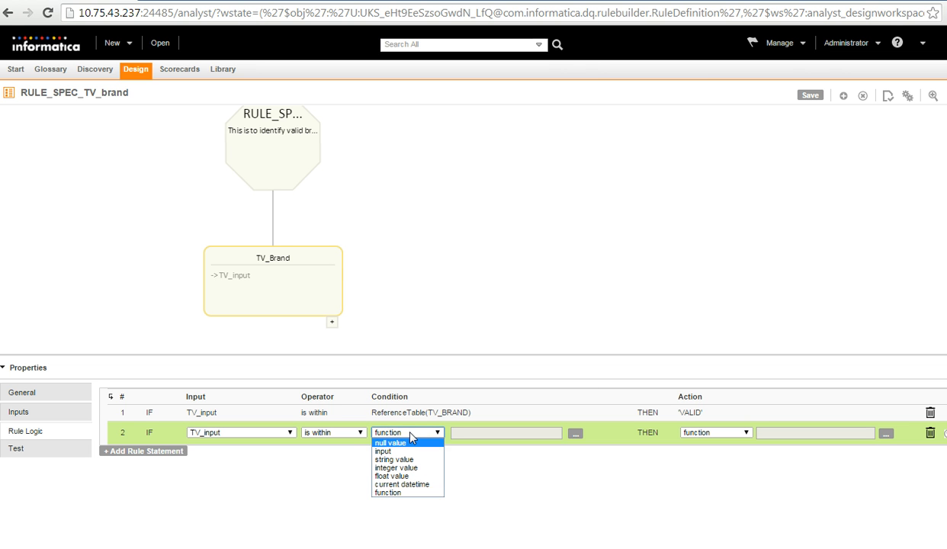
pyautogui.click(575, 433)
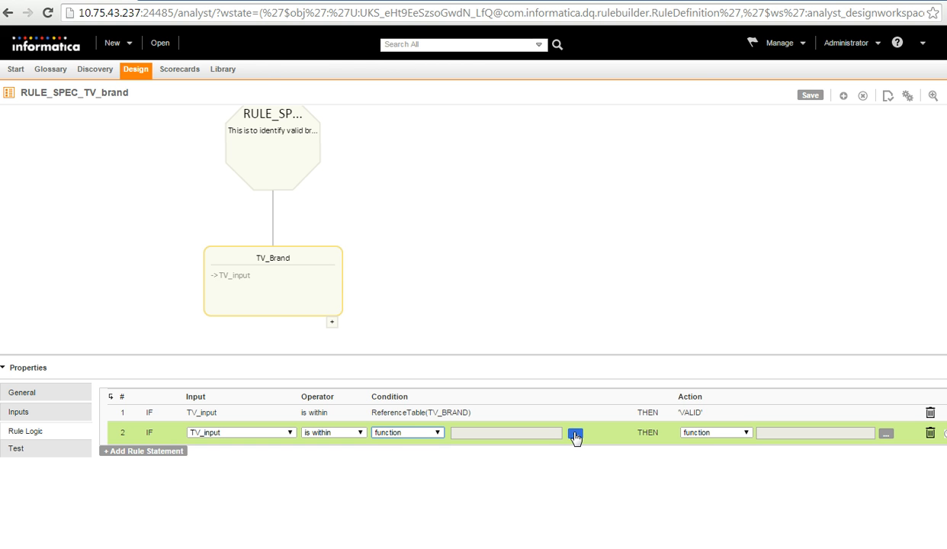
# Choose Reference Table as the condition function in the Define Condition dialog
pyautogui.click(575, 437)
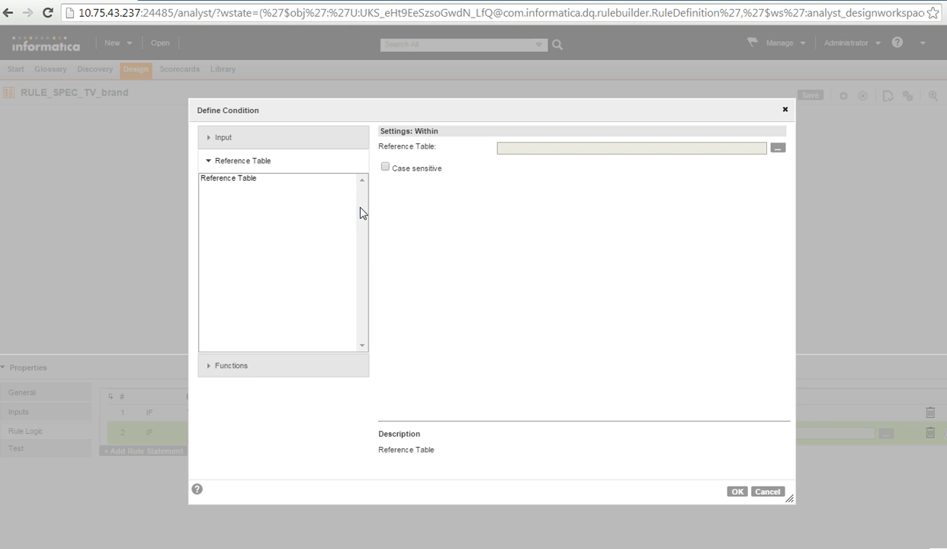
pyautogui.moveTo(238, 260)
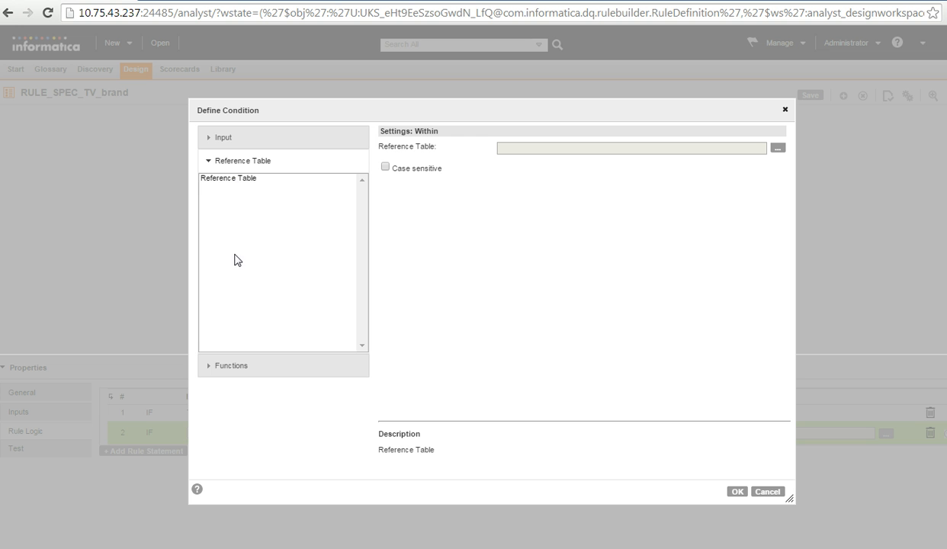
pyautogui.moveTo(212, 371)
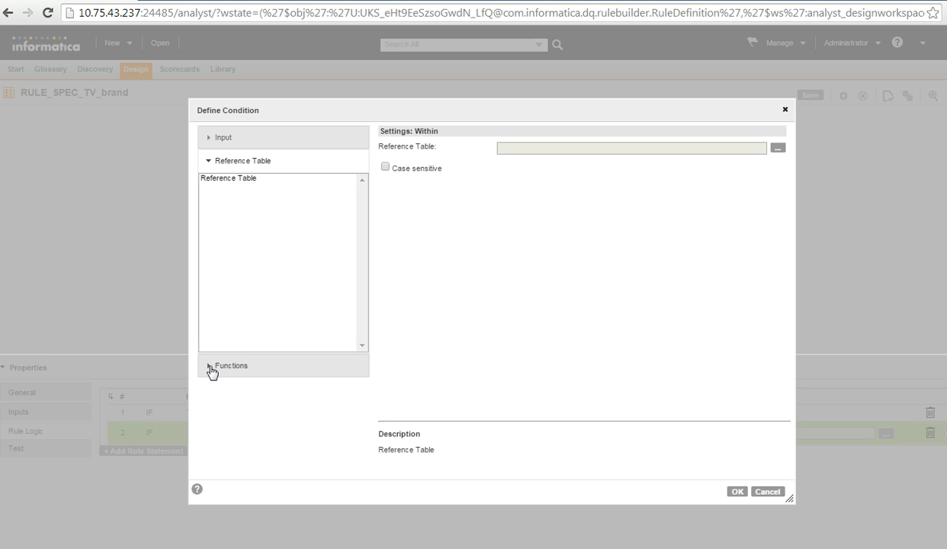
pyautogui.click(231, 366)
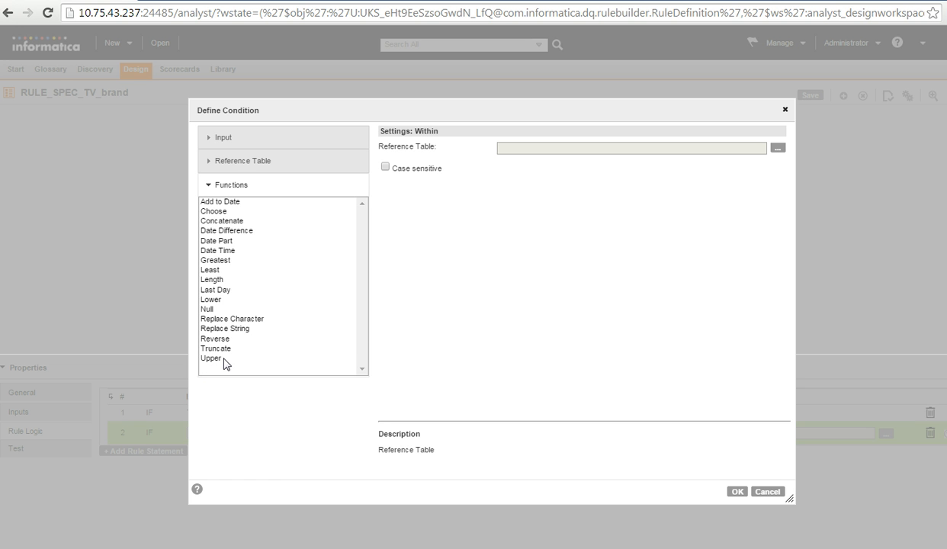
pyautogui.moveTo(214, 165)
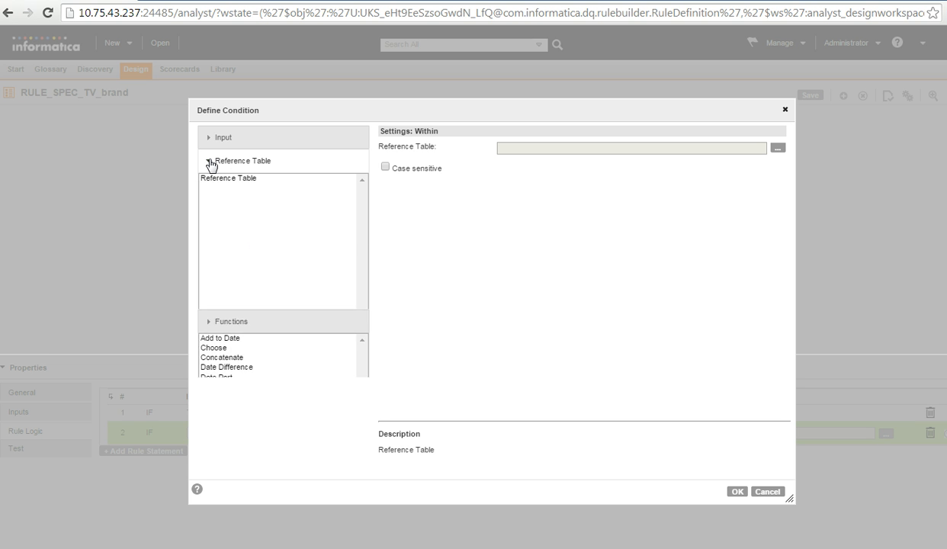
pyautogui.click(229, 177)
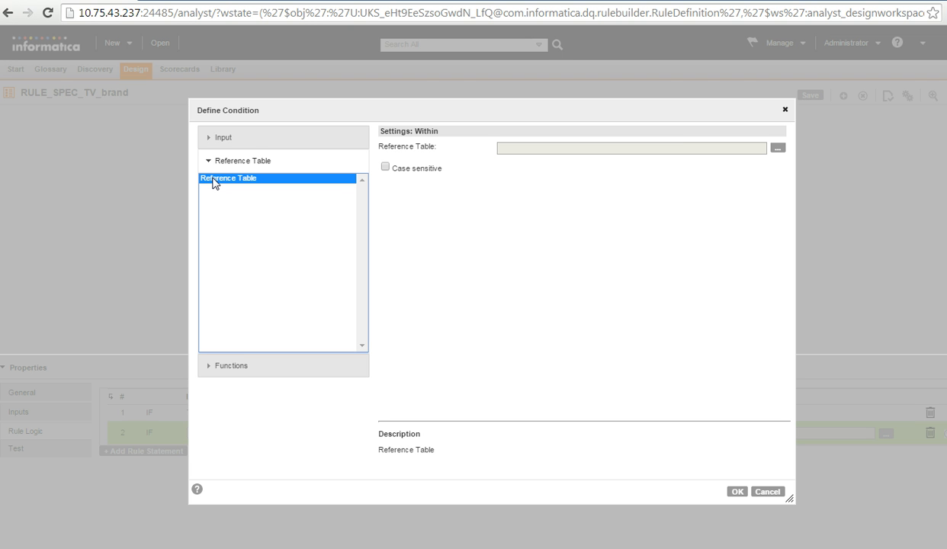
pyautogui.moveTo(527, 238)
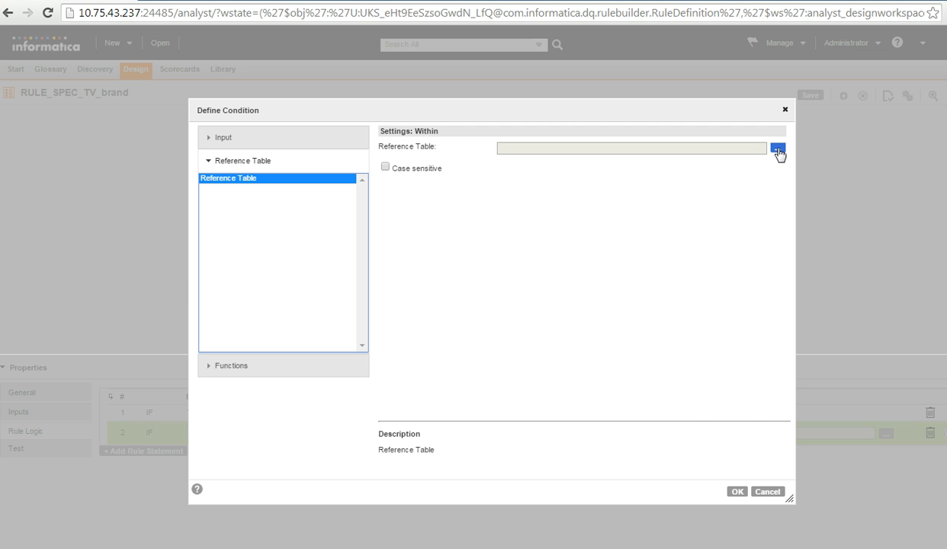
# Select the TV_BRAND reference table from the RULE_SPEC_DEMO project
pyautogui.click(778, 149)
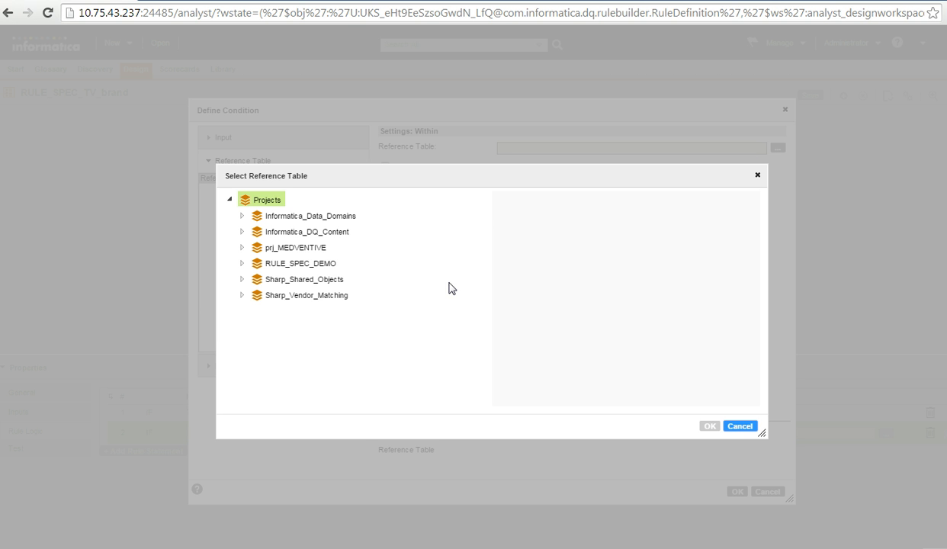
pyautogui.click(300, 263)
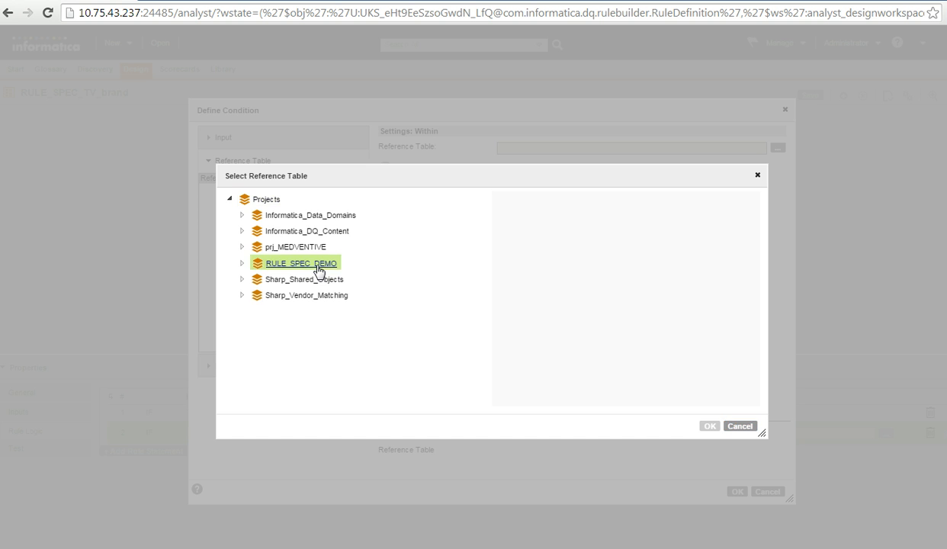
pyautogui.click(300, 264)
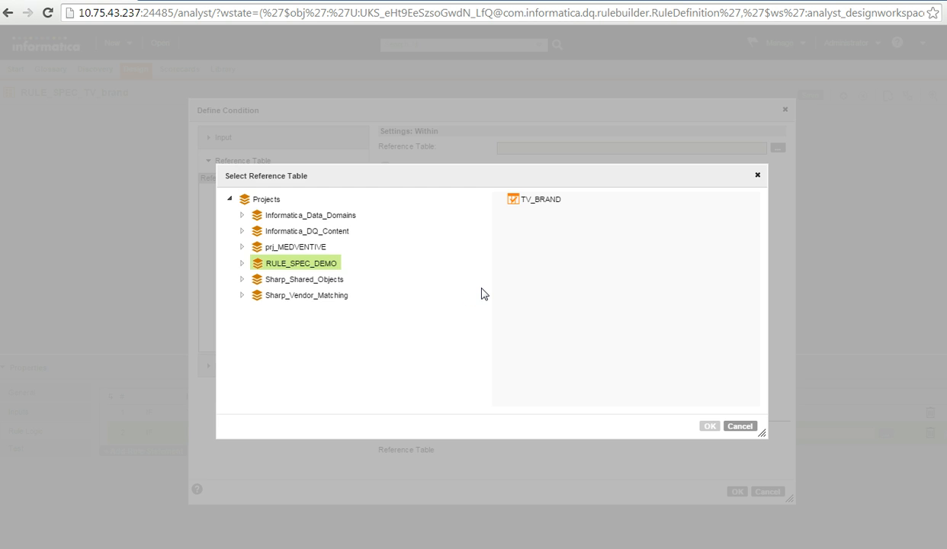
pyautogui.moveTo(565, 220)
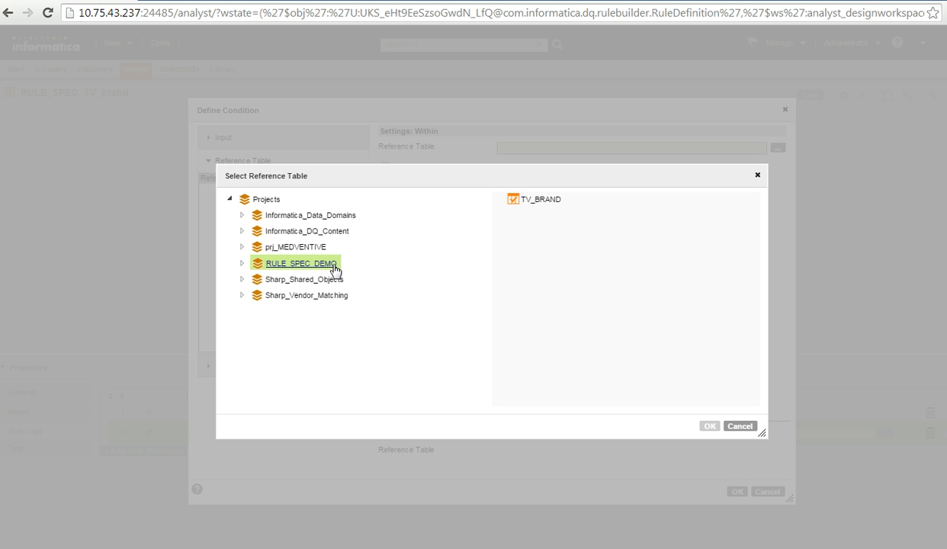
pyautogui.click(541, 199)
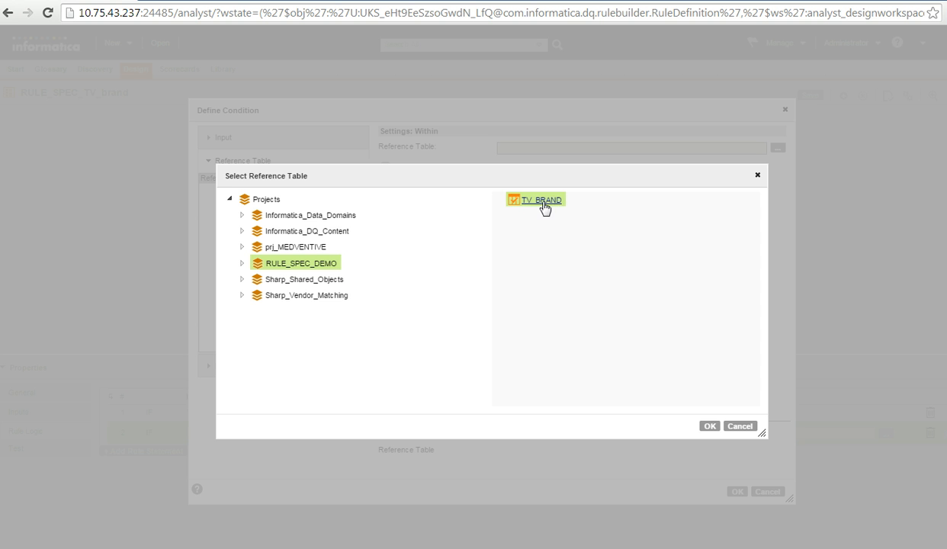
pyautogui.moveTo(709, 426)
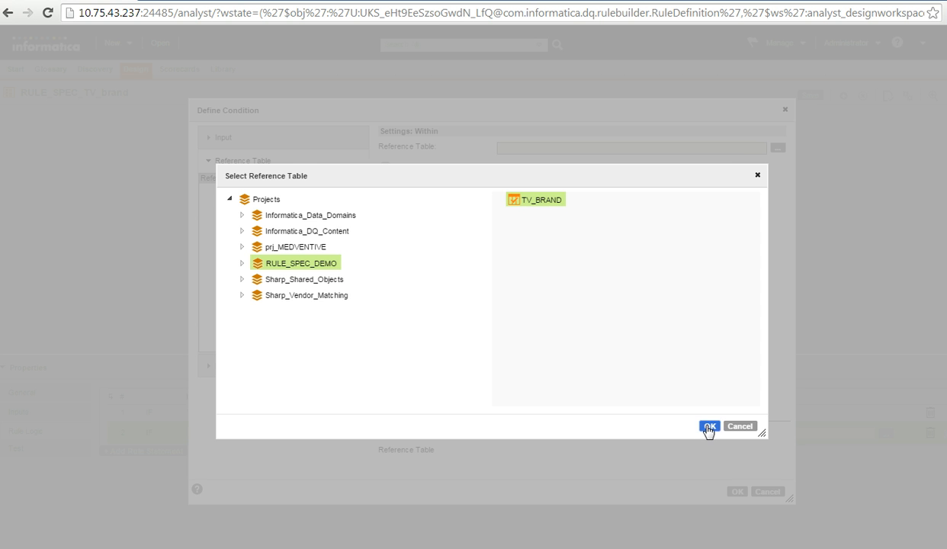
pyautogui.click(708, 426)
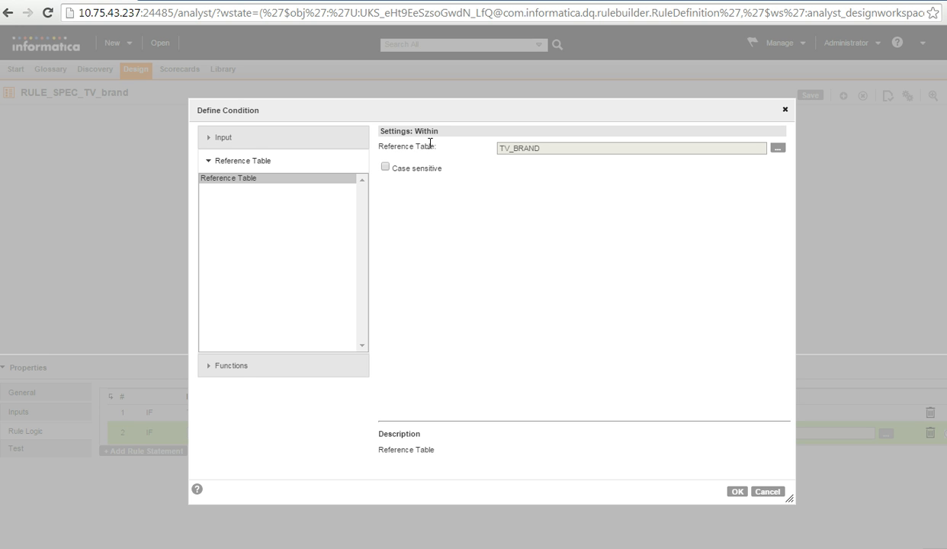
pyautogui.moveTo(434, 201)
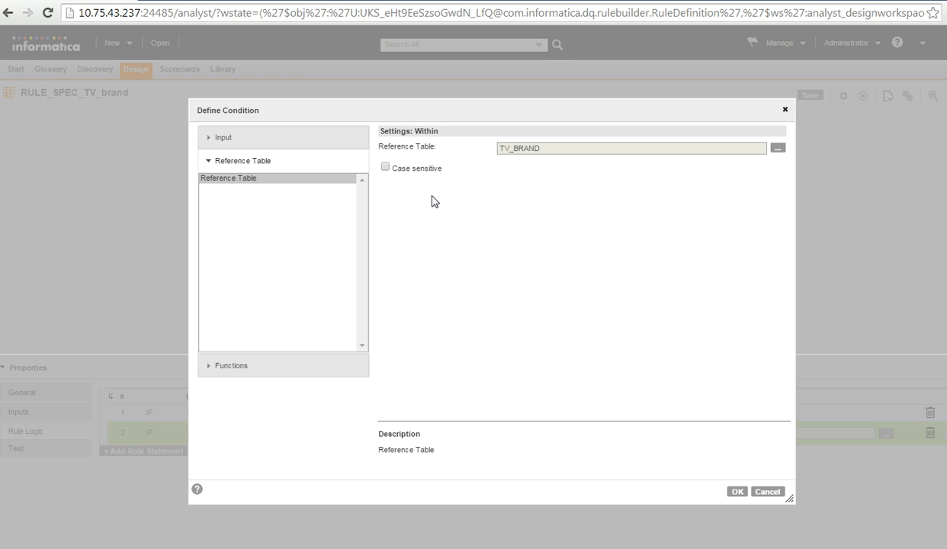
pyautogui.moveTo(422, 184)
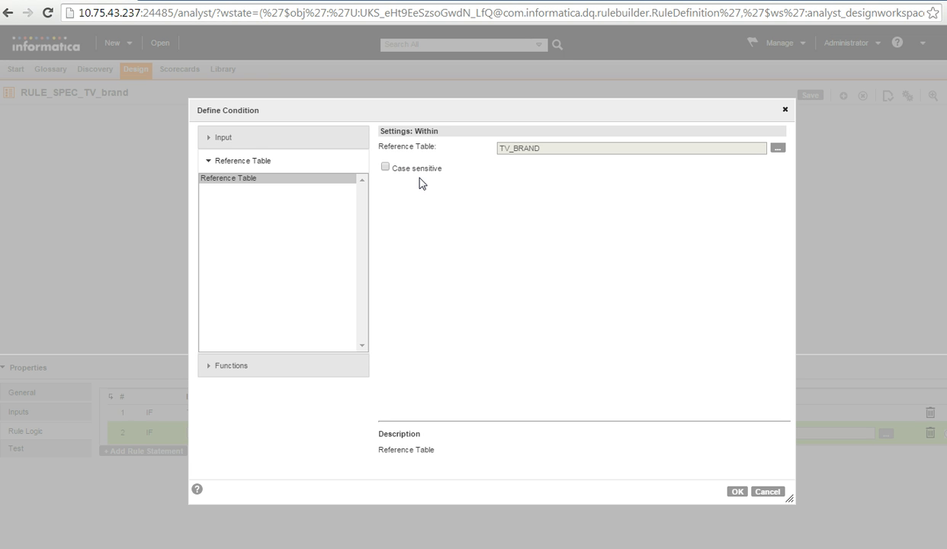
pyautogui.moveTo(393, 168)
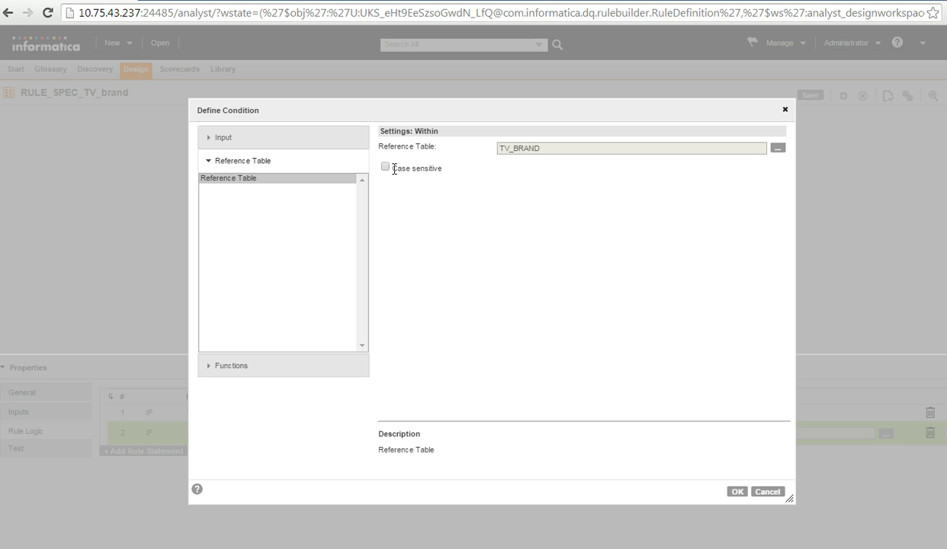
pyautogui.moveTo(751, 516)
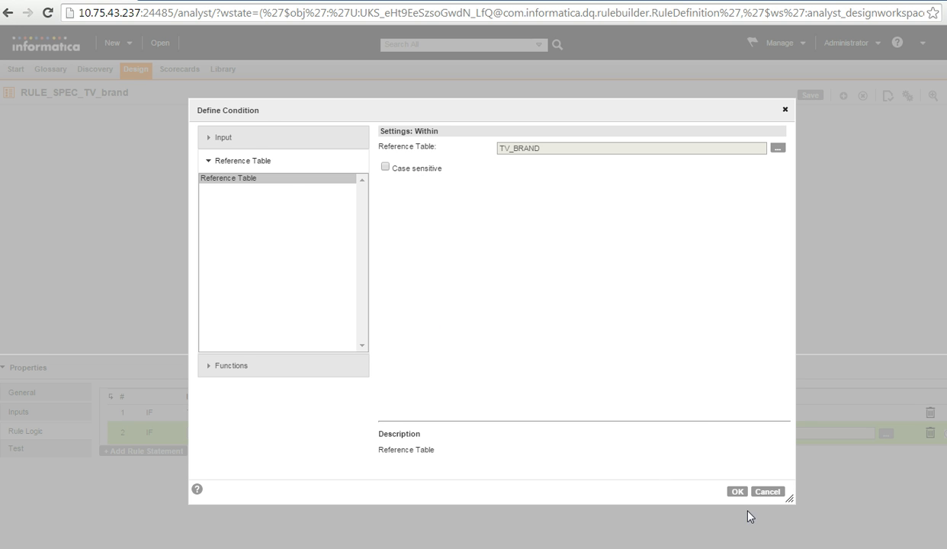
# Apply the condition and set the action to the string value 'valid'
pyautogui.click(735, 491)
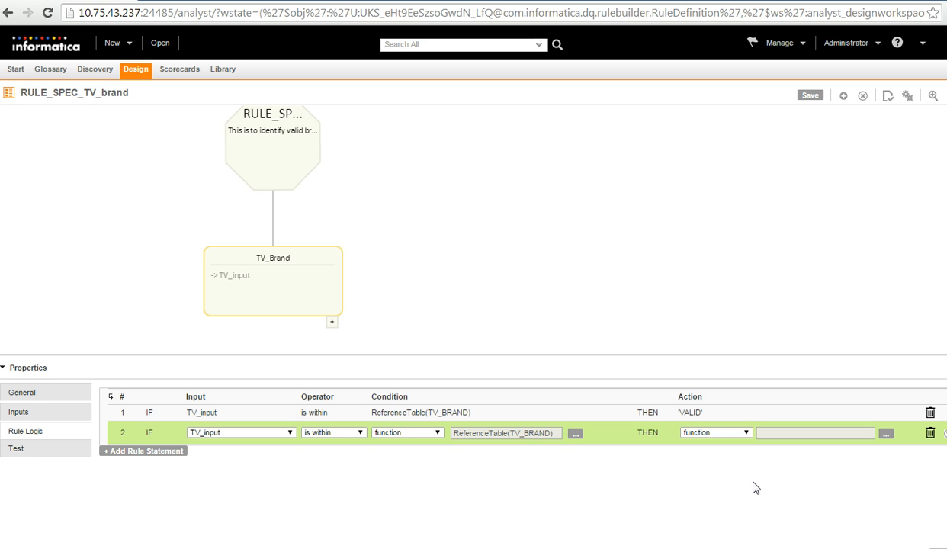
pyautogui.moveTo(568, 454)
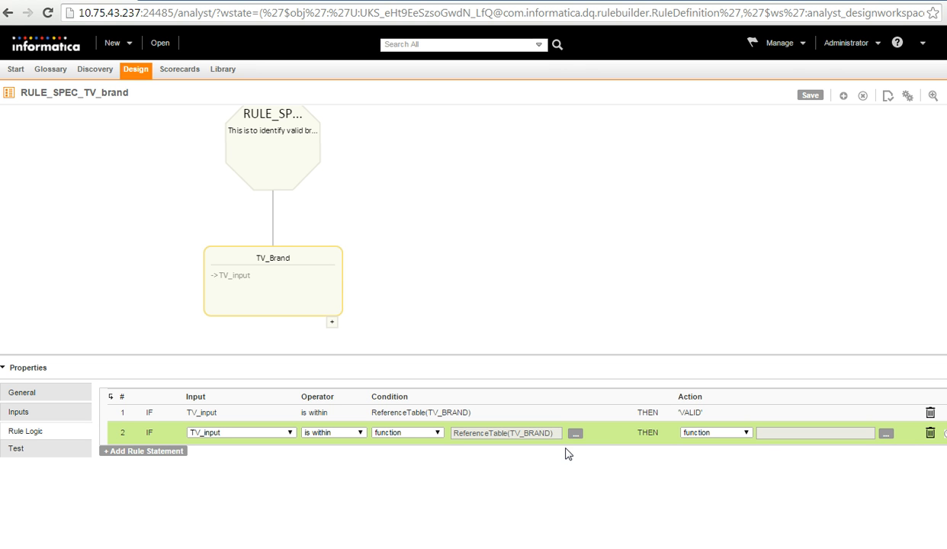
pyautogui.moveTo(610, 449)
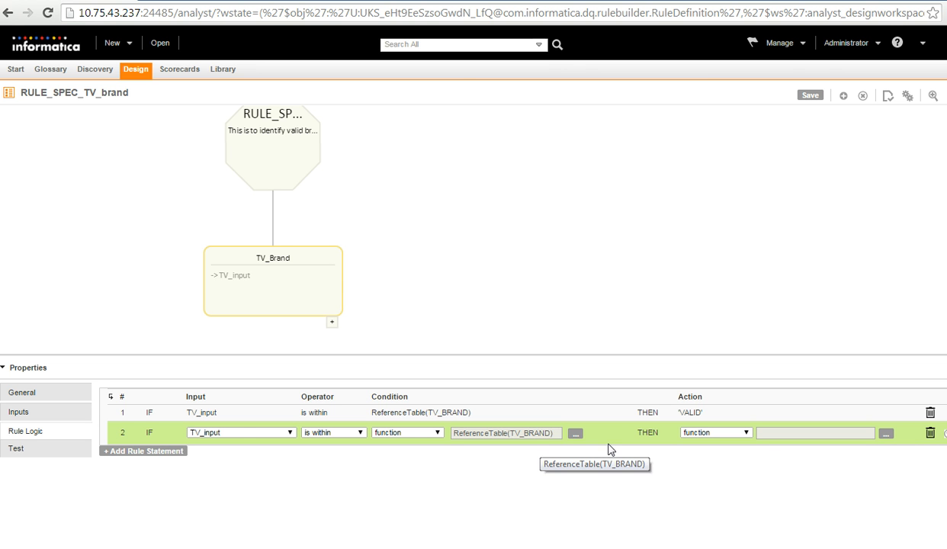
pyautogui.click(713, 432)
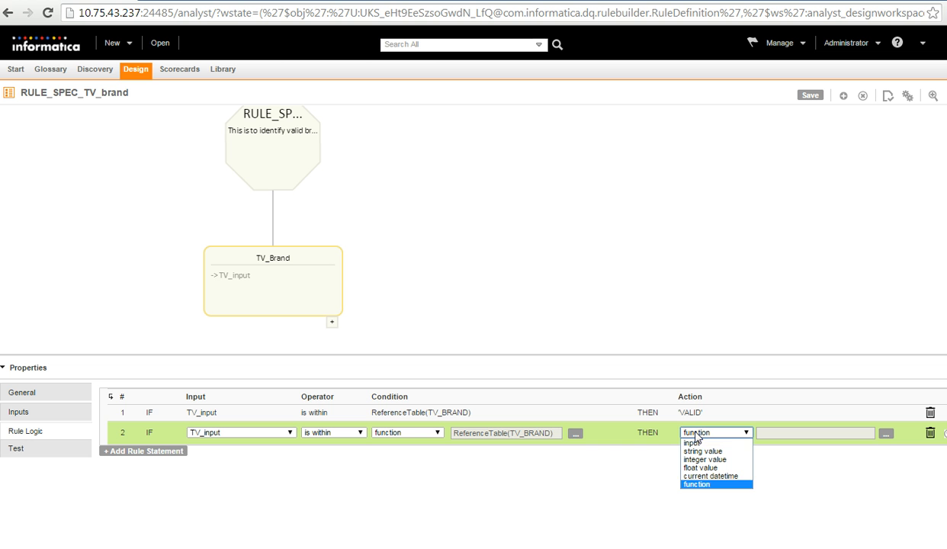
pyautogui.moveTo(694, 443)
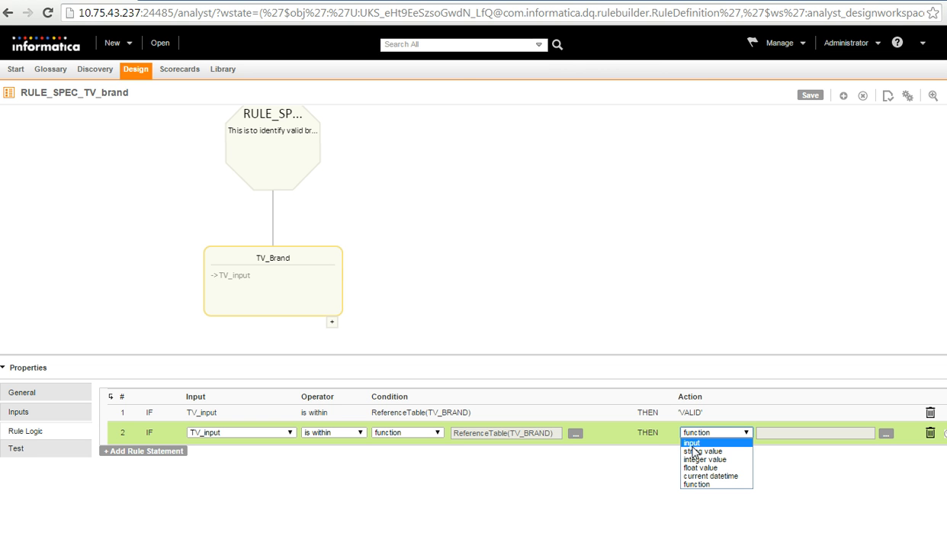
pyautogui.moveTo(703, 451)
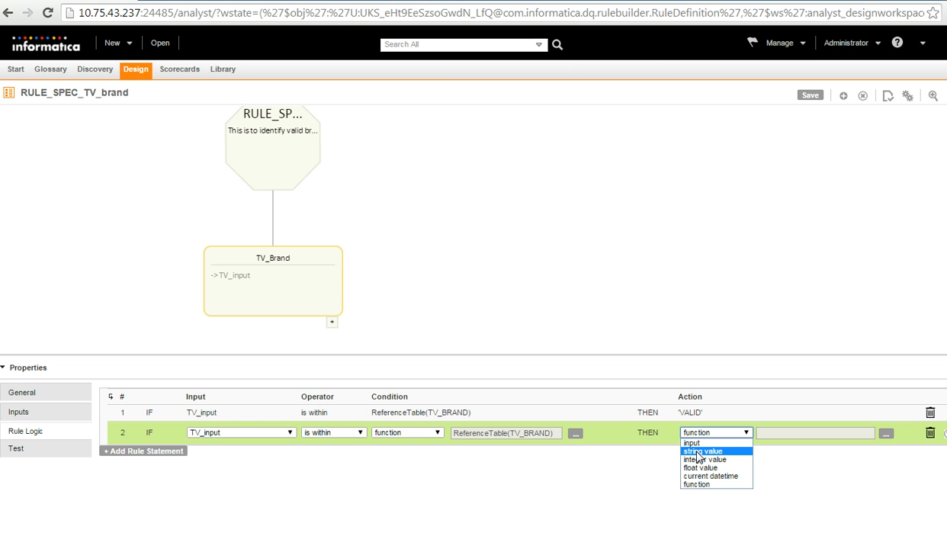
pyautogui.click(703, 451)
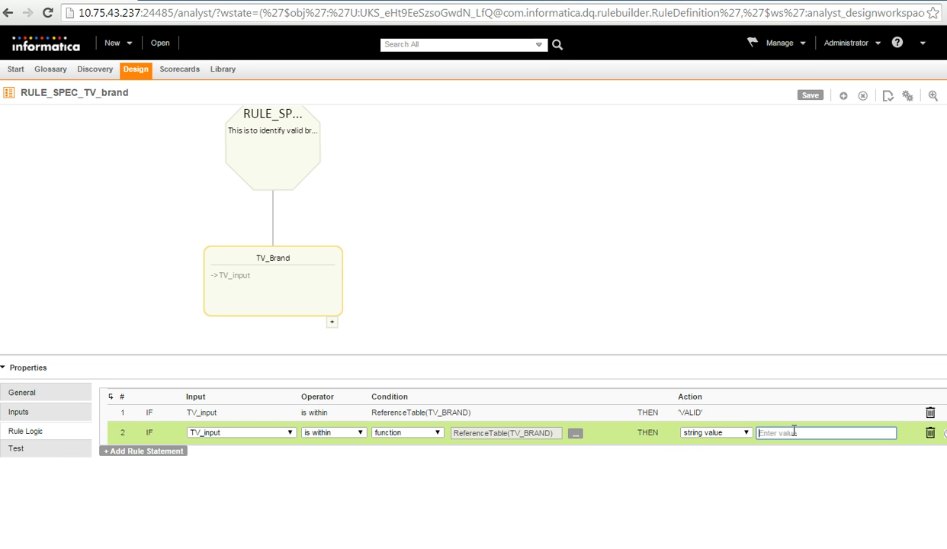
pyautogui.write('val')
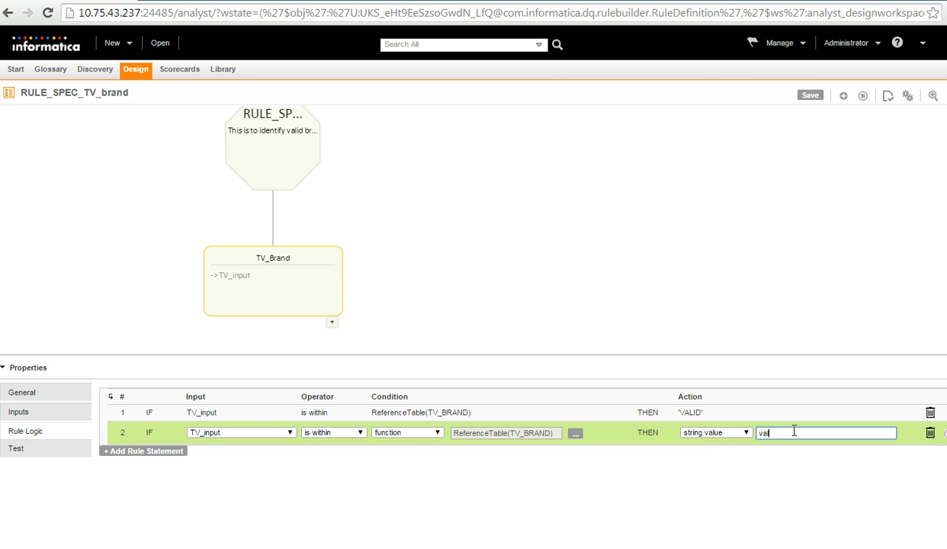
pyautogui.write('id')
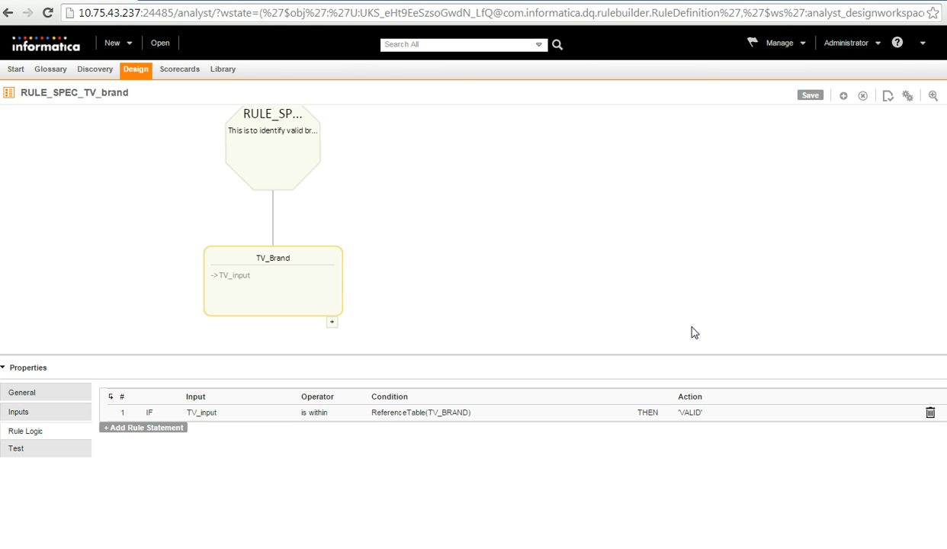
# Switch to the Test tab and save RULE_SPEC_TV_brand
pyautogui.click(810, 95)
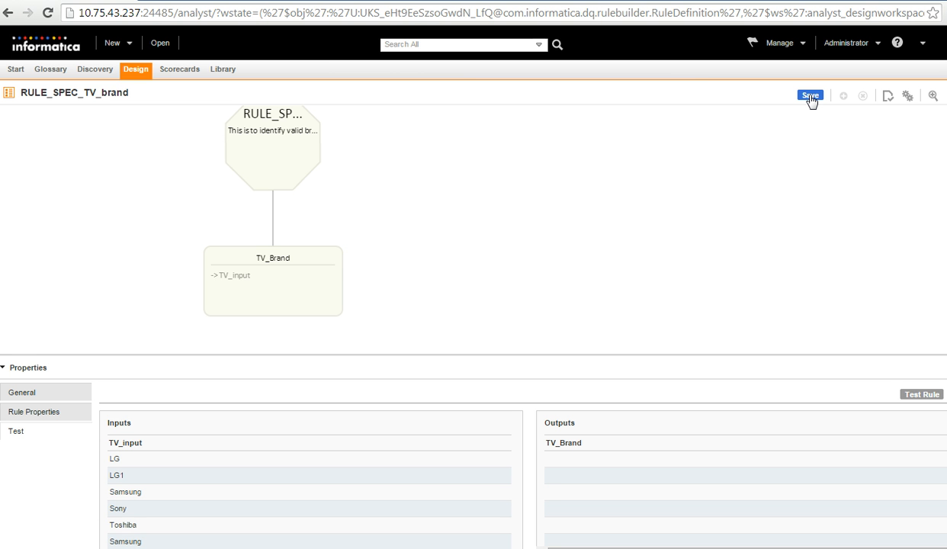
pyautogui.click(810, 96)
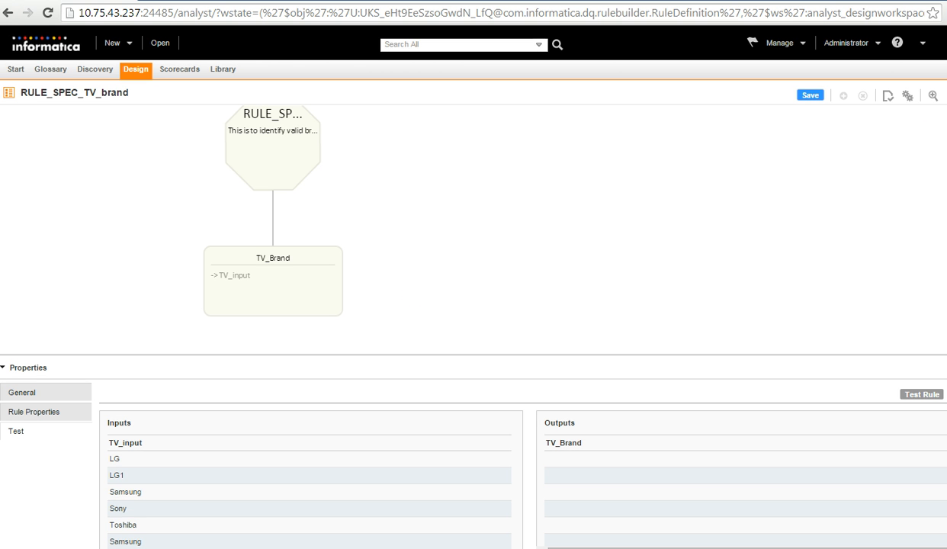
# Compile RULE_SPEC_TV_brand, confirming the suggested output location
pyautogui.click(907, 95)
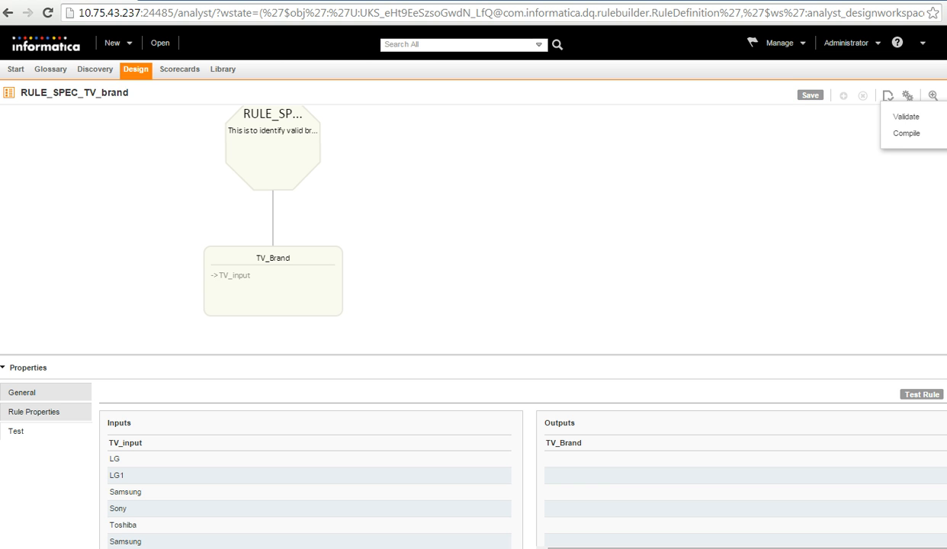
pyautogui.moveTo(906, 134)
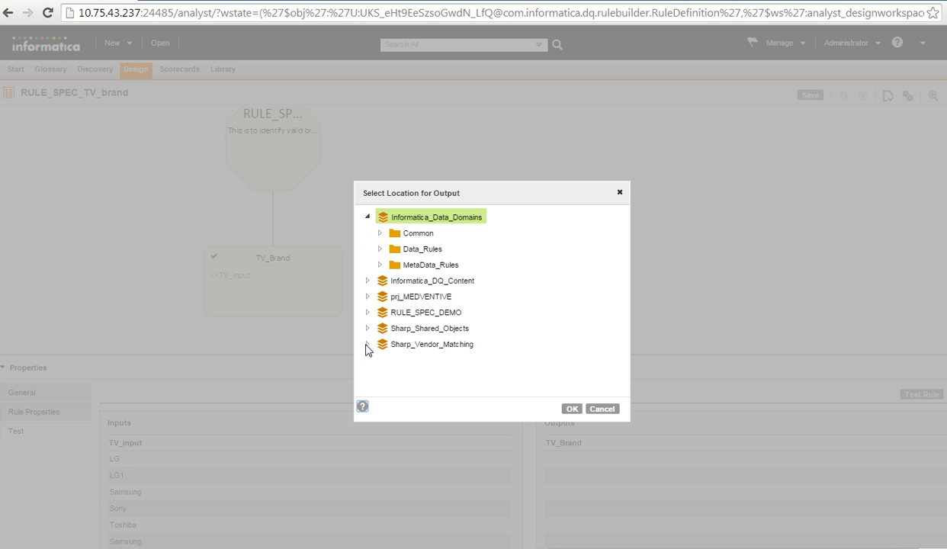
pyautogui.click(425, 313)
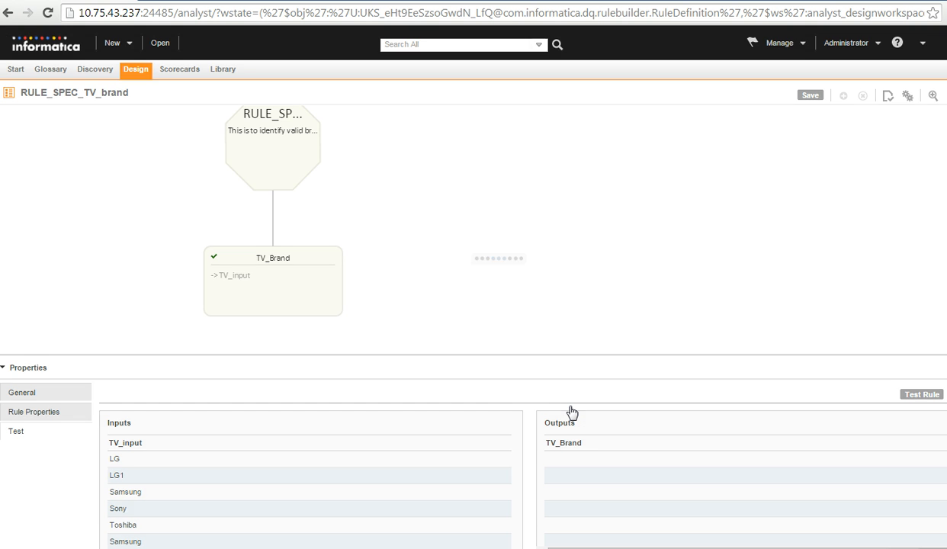
pyautogui.click(921, 394)
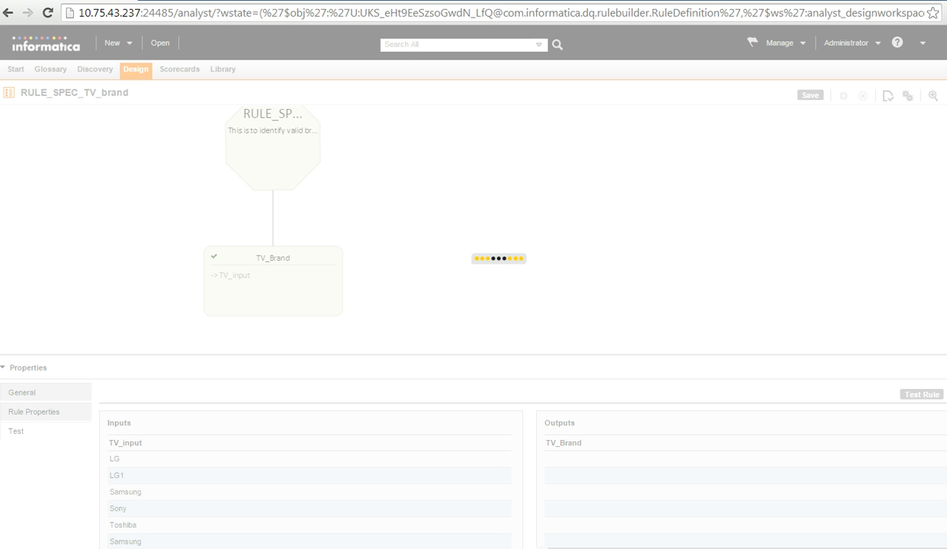
# Test the rule on sample brands: VALID for LG, Samsung, Sony, Toshiba; LG1 blank
pyautogui.click(34, 426)
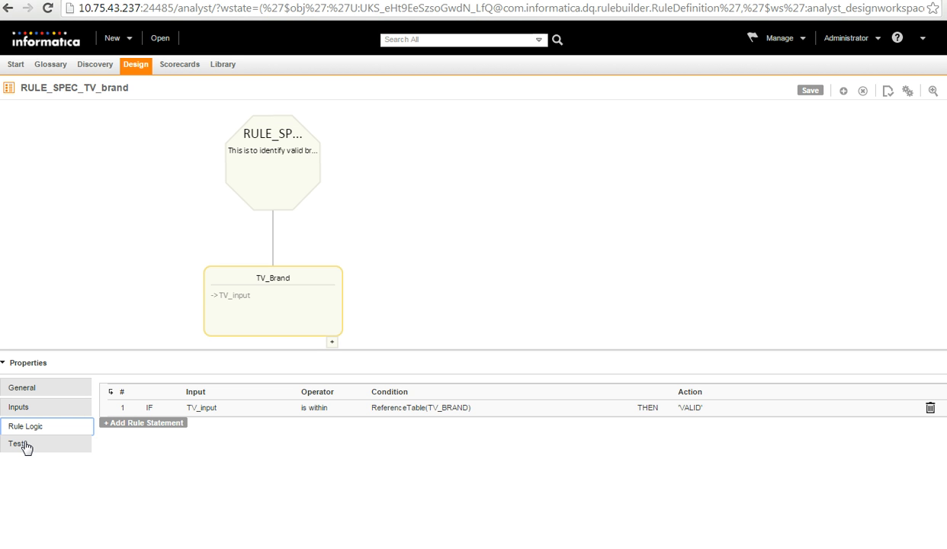
pyautogui.click(19, 445)
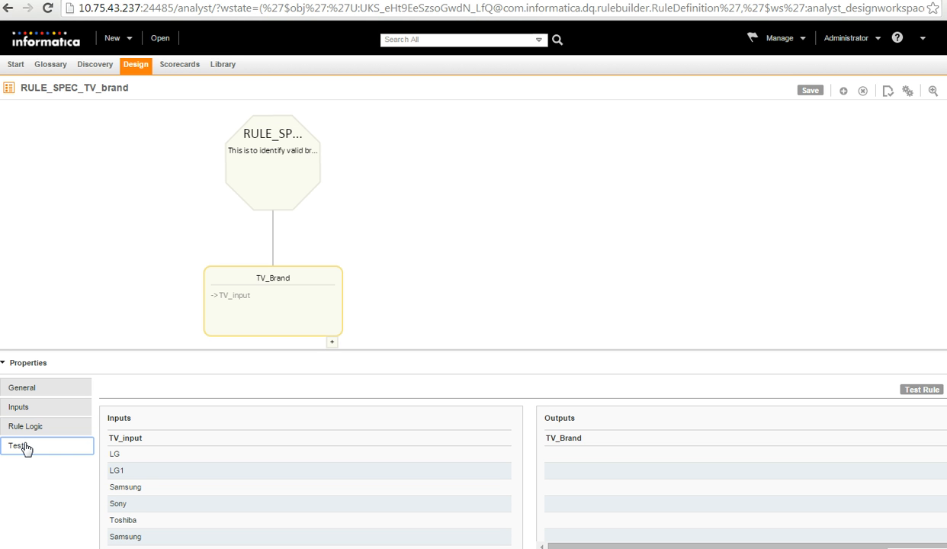
pyautogui.click(47, 445)
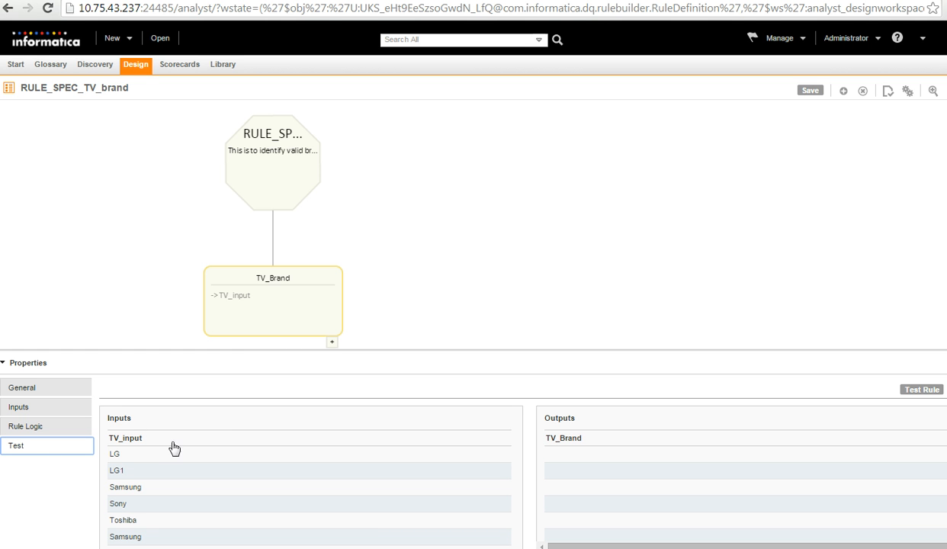
pyautogui.moveTo(119, 465)
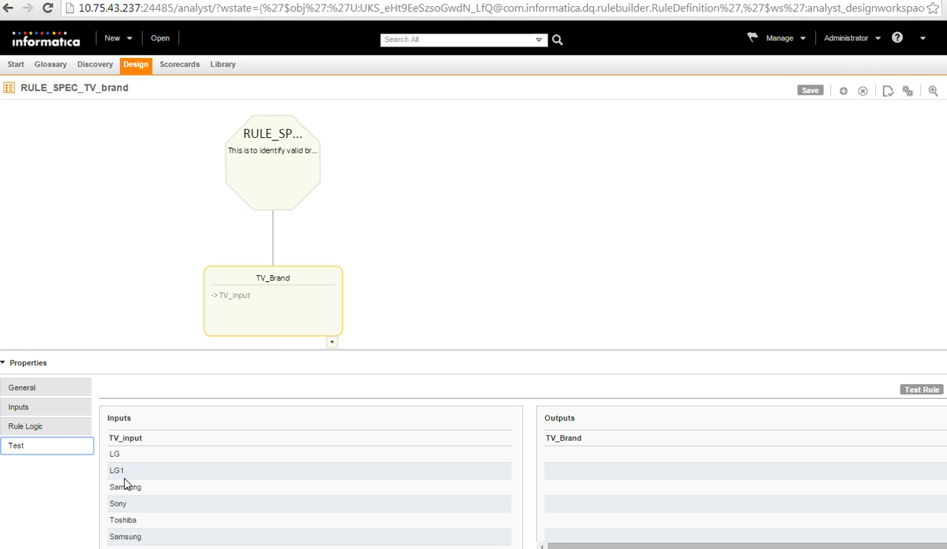
pyautogui.moveTo(116, 470)
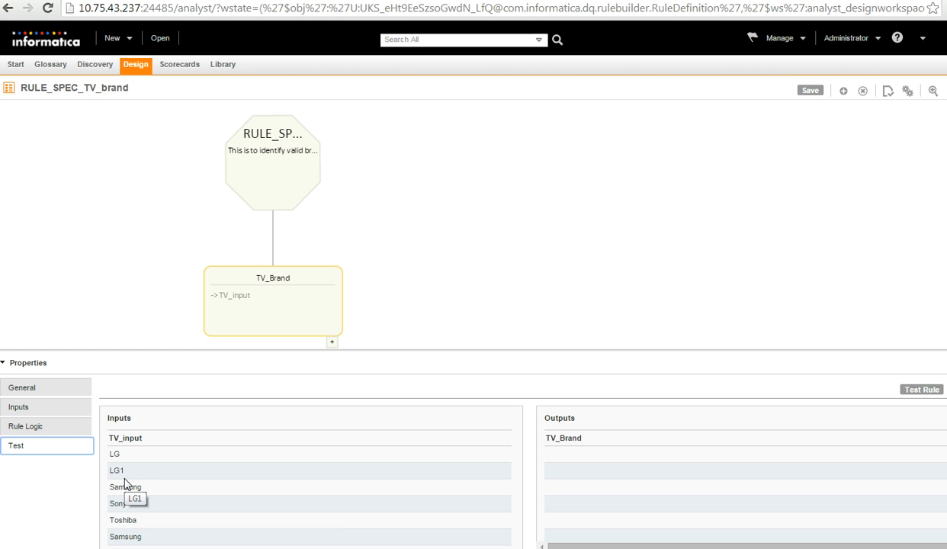
pyautogui.moveTo(350, 504)
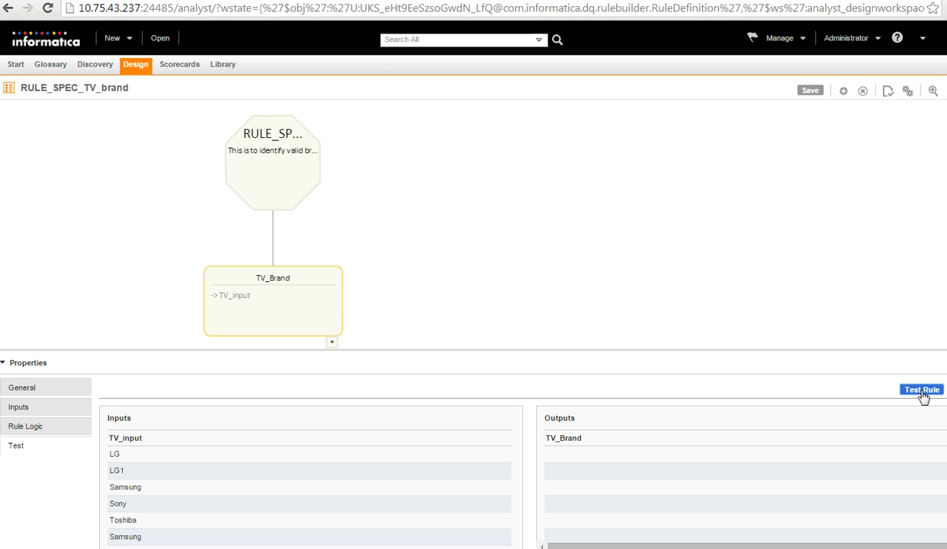
pyautogui.moveTo(922, 401)
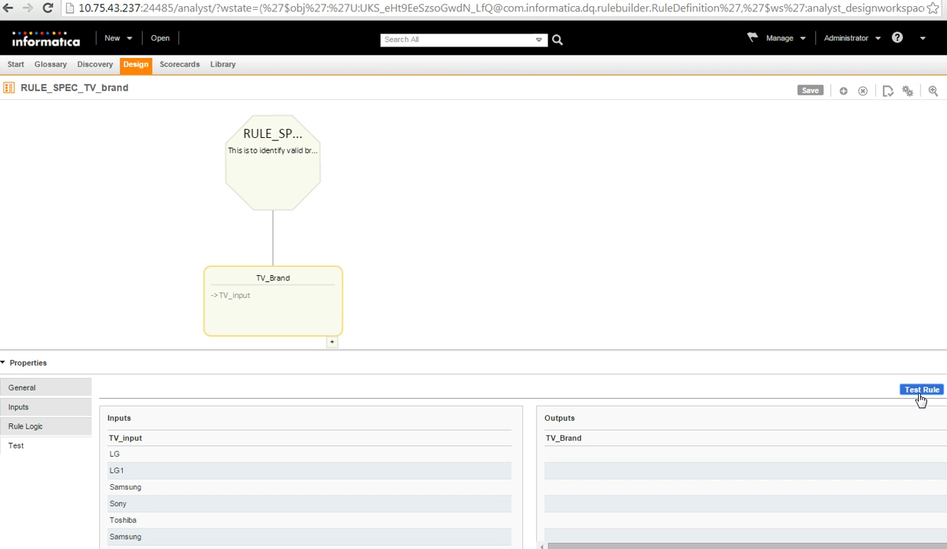
pyautogui.click(921, 389)
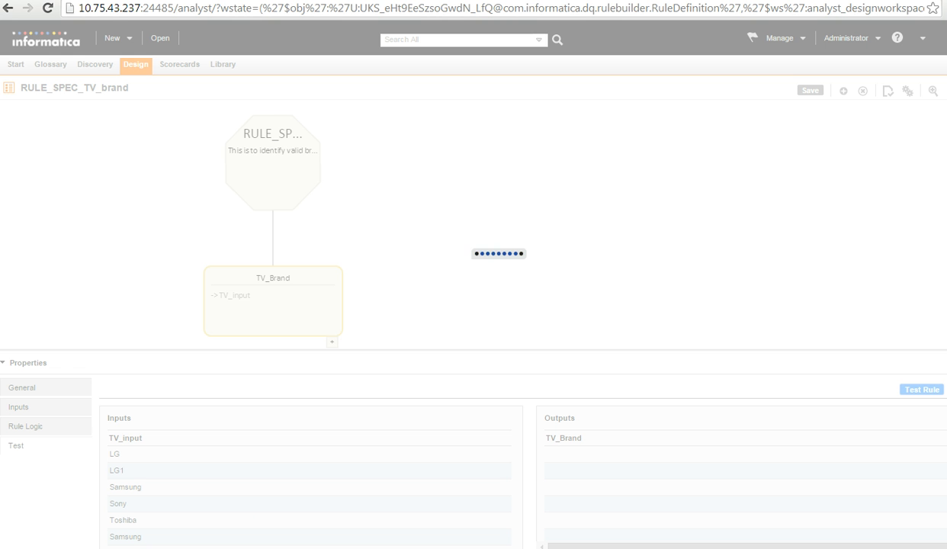
pyautogui.click(922, 390)
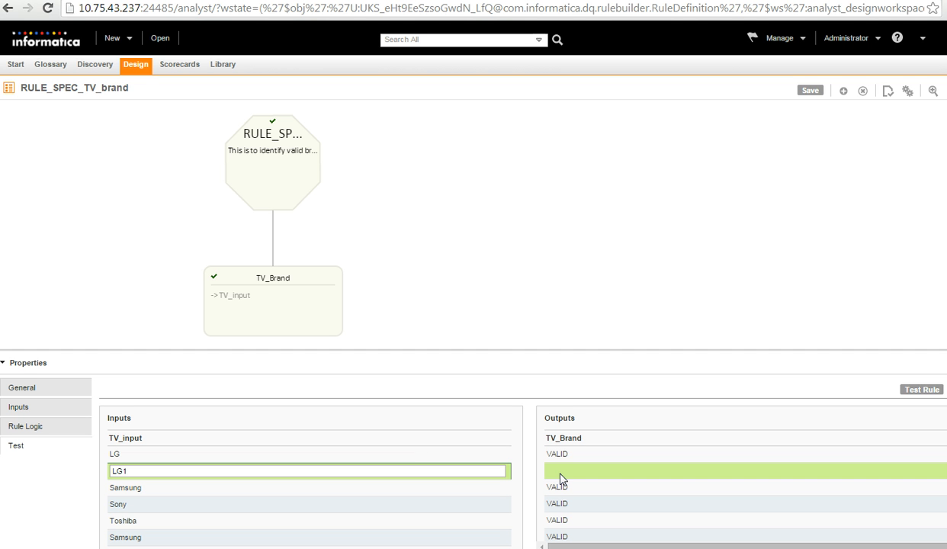
pyautogui.moveTo(616, 308)
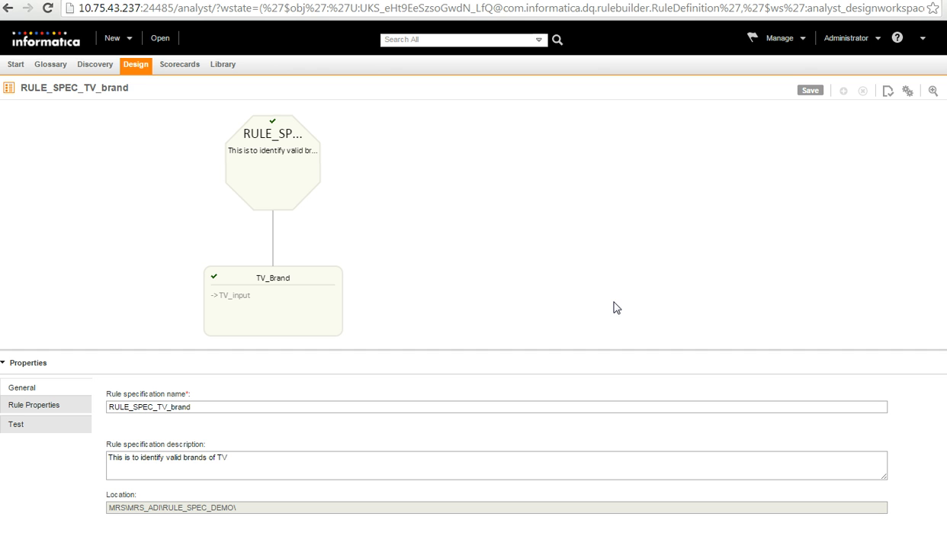
pyautogui.moveTo(793, 220)
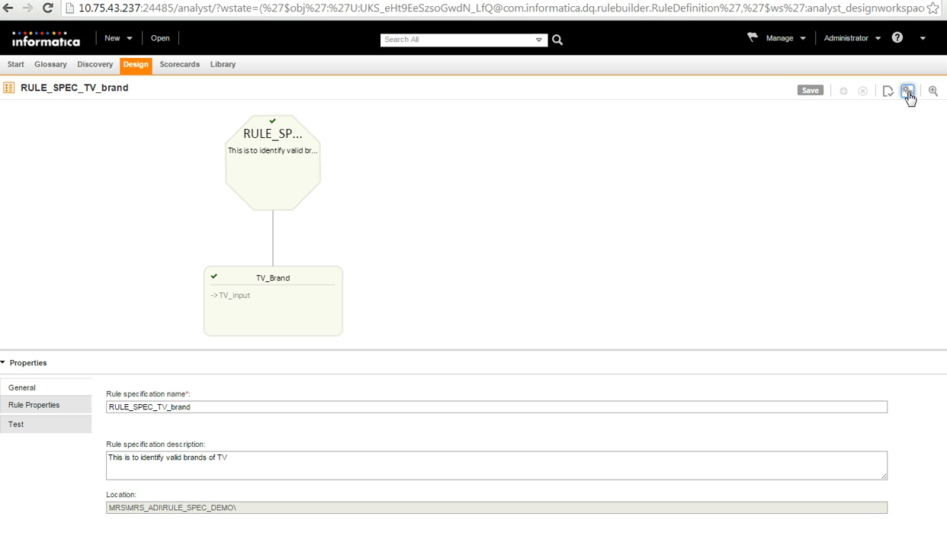
# Generate the rule set with RULE_SPEC_DEMO as output location
pyautogui.click(908, 91)
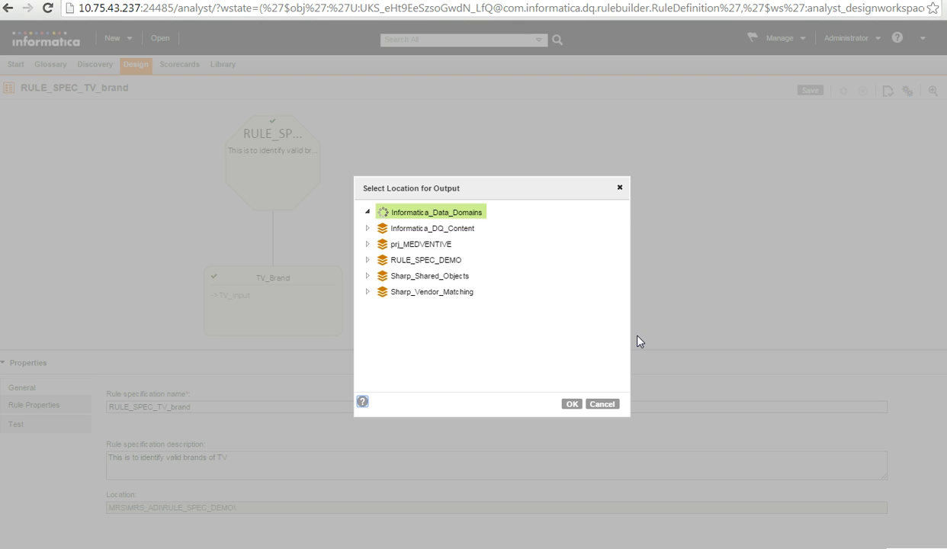
pyautogui.click(367, 212)
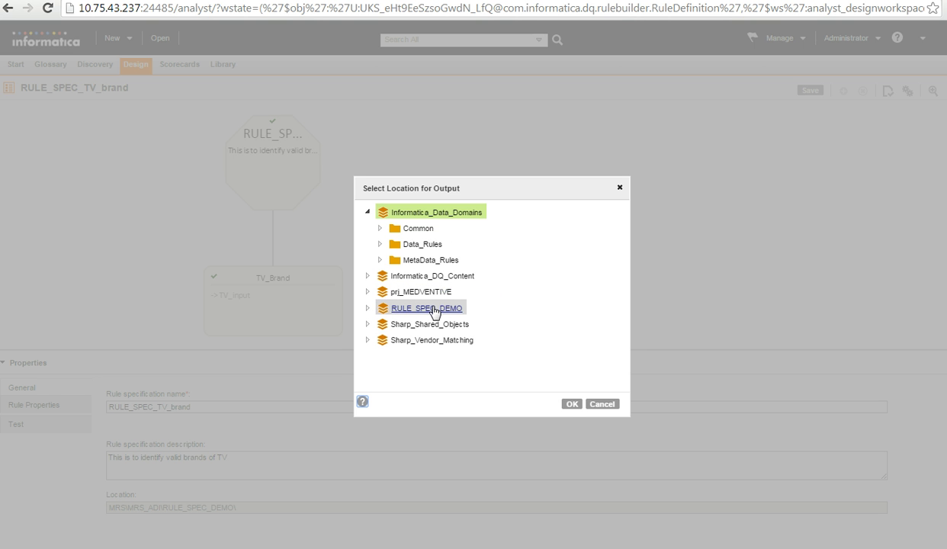
pyautogui.click(572, 404)
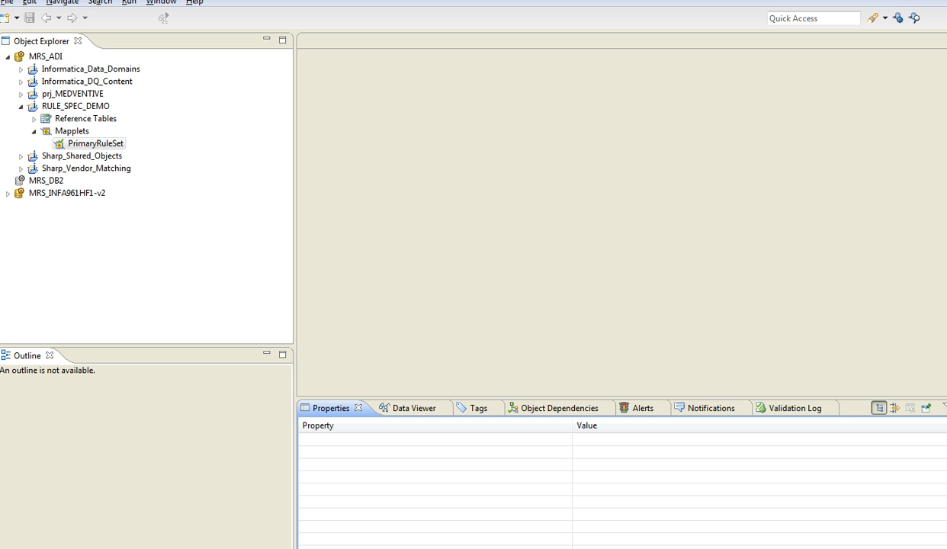
pyautogui.moveTo(94, 144)
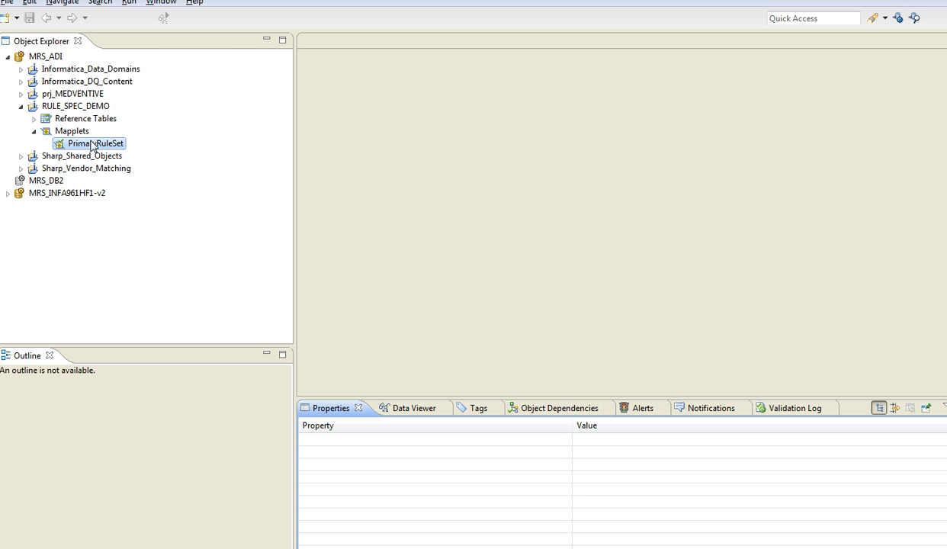
# Open PrimaryRuleSet in Developer and inspect its ParserTx and expression0 transformations
pyautogui.click(95, 143)
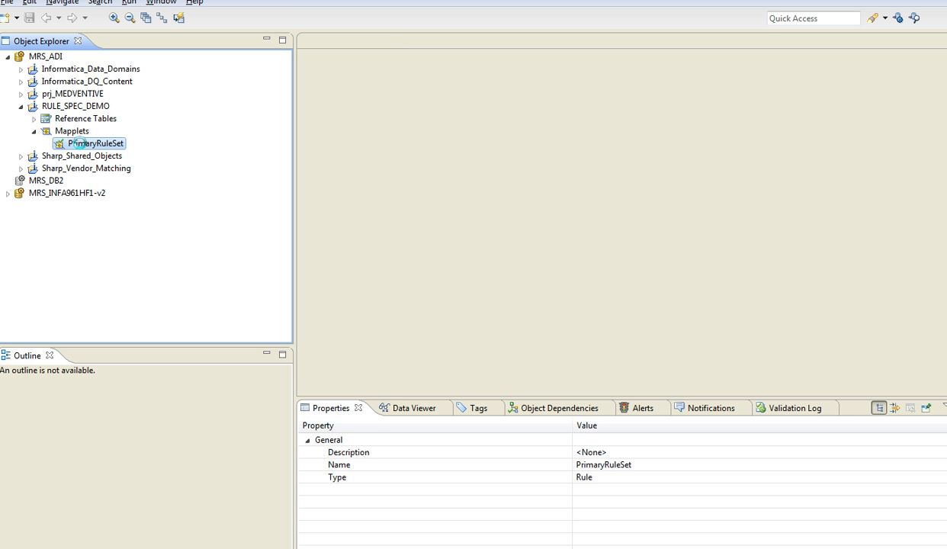
pyautogui.doubleClick(94, 143)
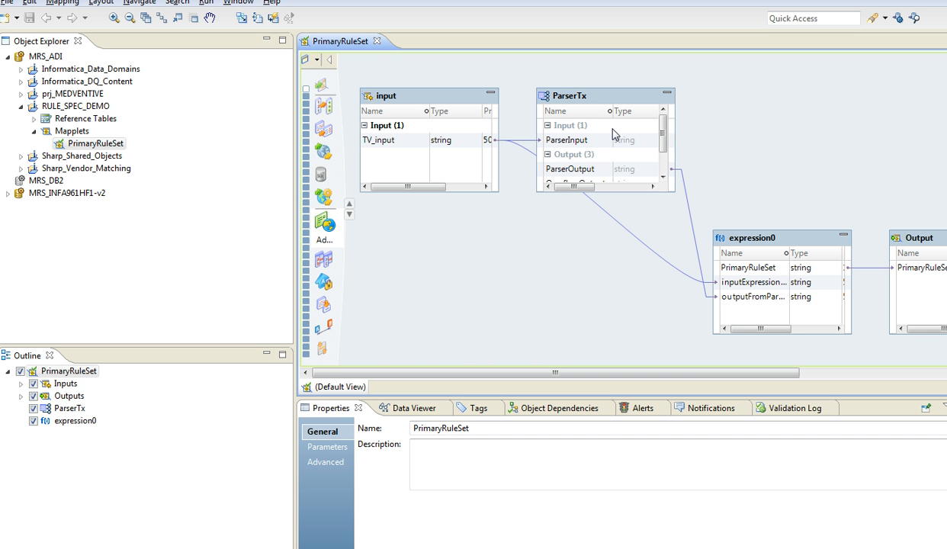
pyautogui.moveTo(658, 221)
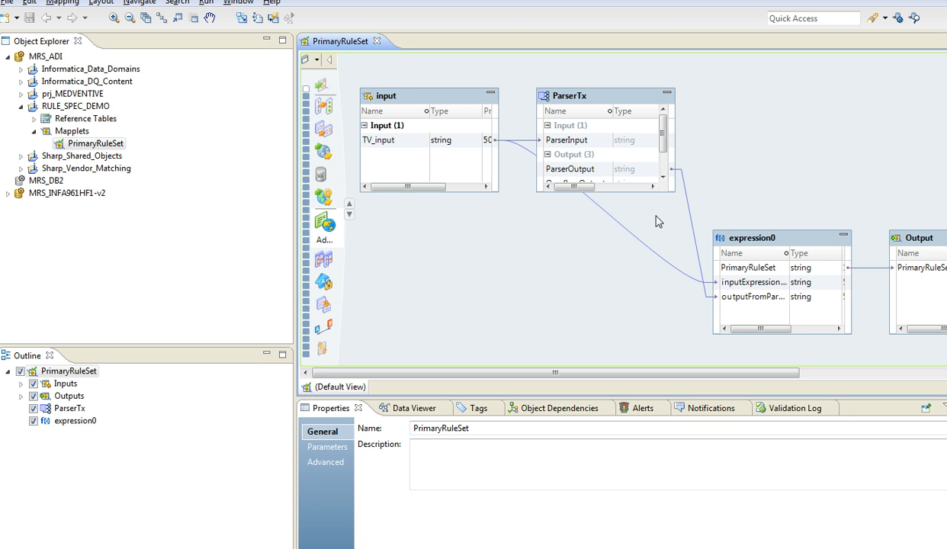
pyautogui.moveTo(571, 107)
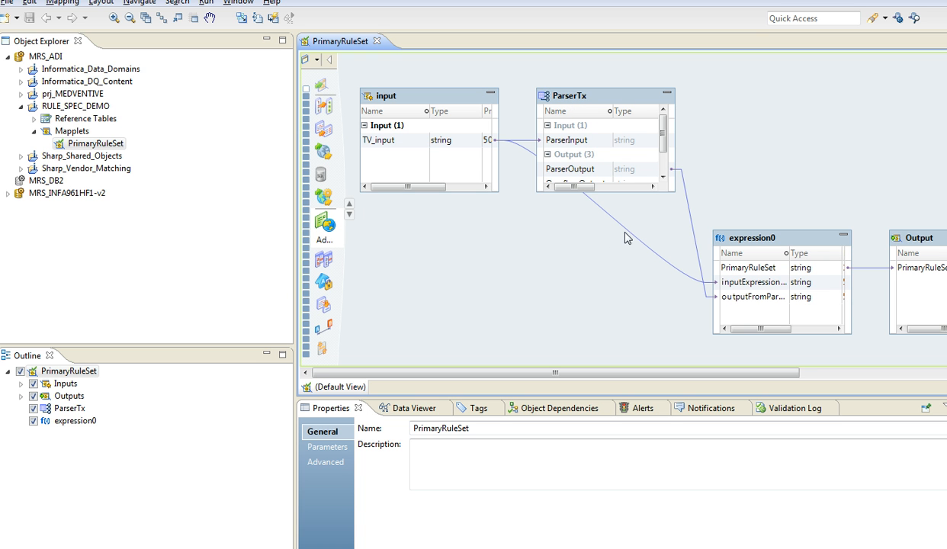
pyautogui.moveTo(622, 168)
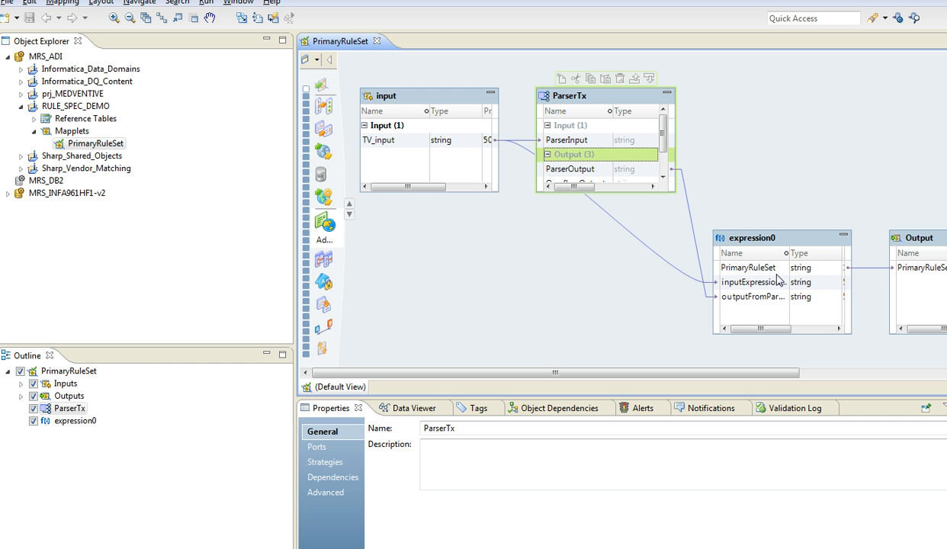
pyautogui.click(748, 267)
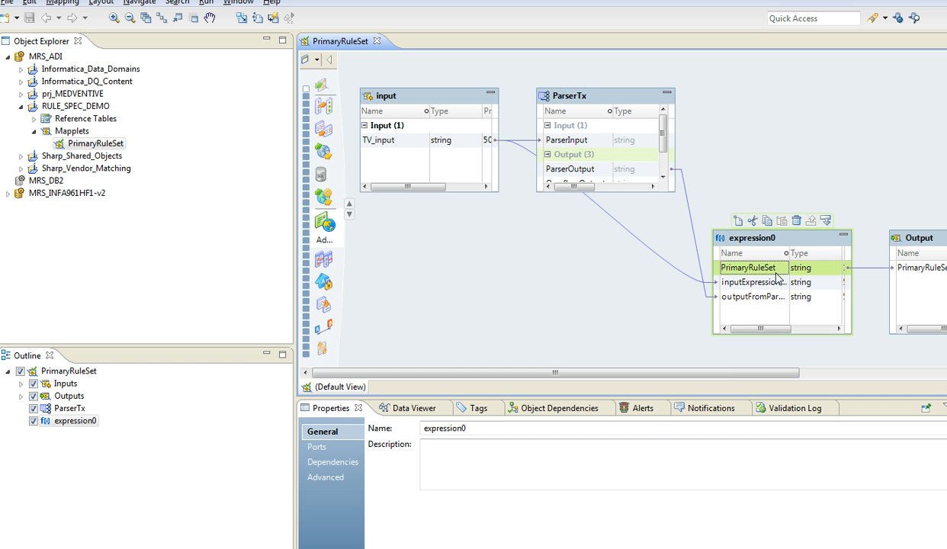
pyautogui.moveTo(642, 204)
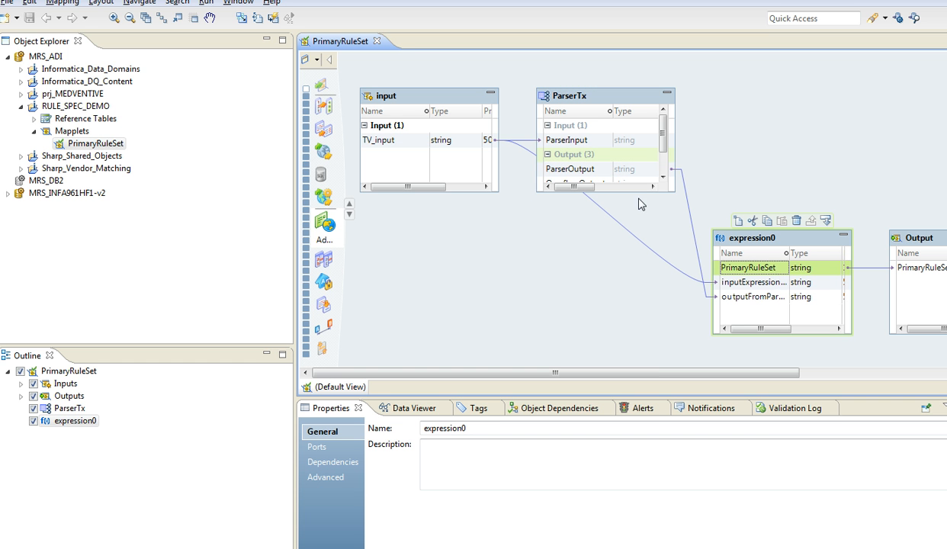
pyautogui.moveTo(607, 193)
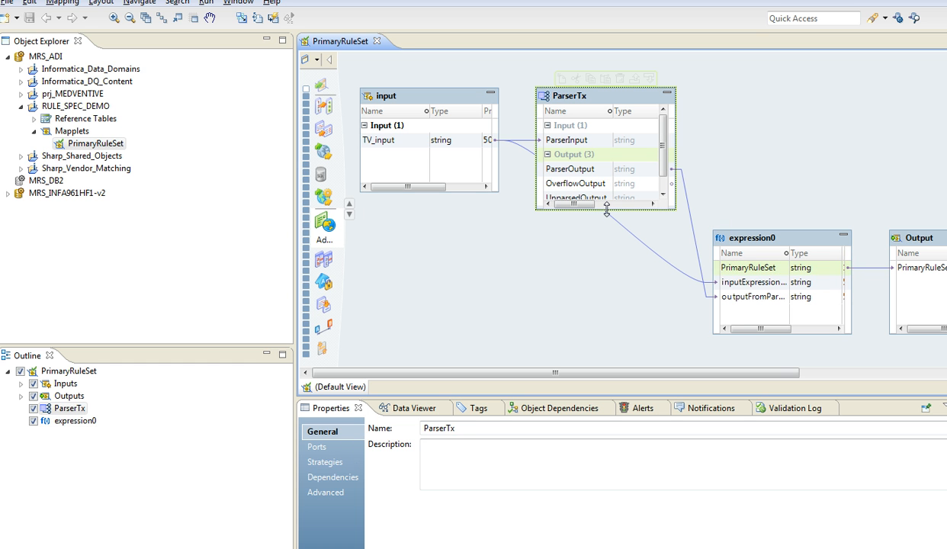
pyautogui.click(533, 303)
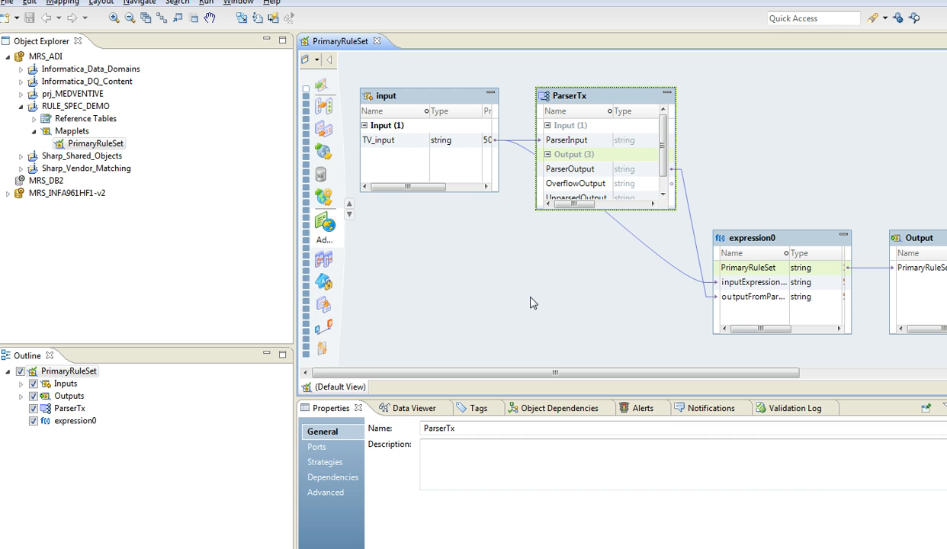